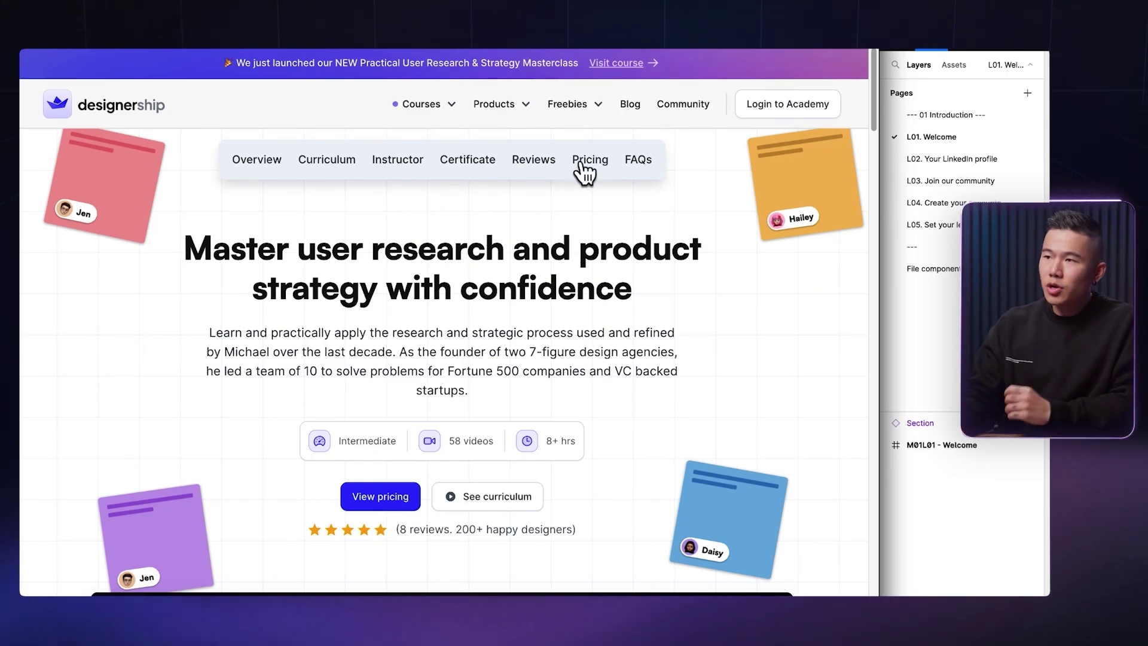
- Search Booking.com stays for Sydney, New South Wales, Australia with 19 July check-in and a check-out date
{"action": "scroll", "scroll_direction": "down", "scroll_amount": 3}
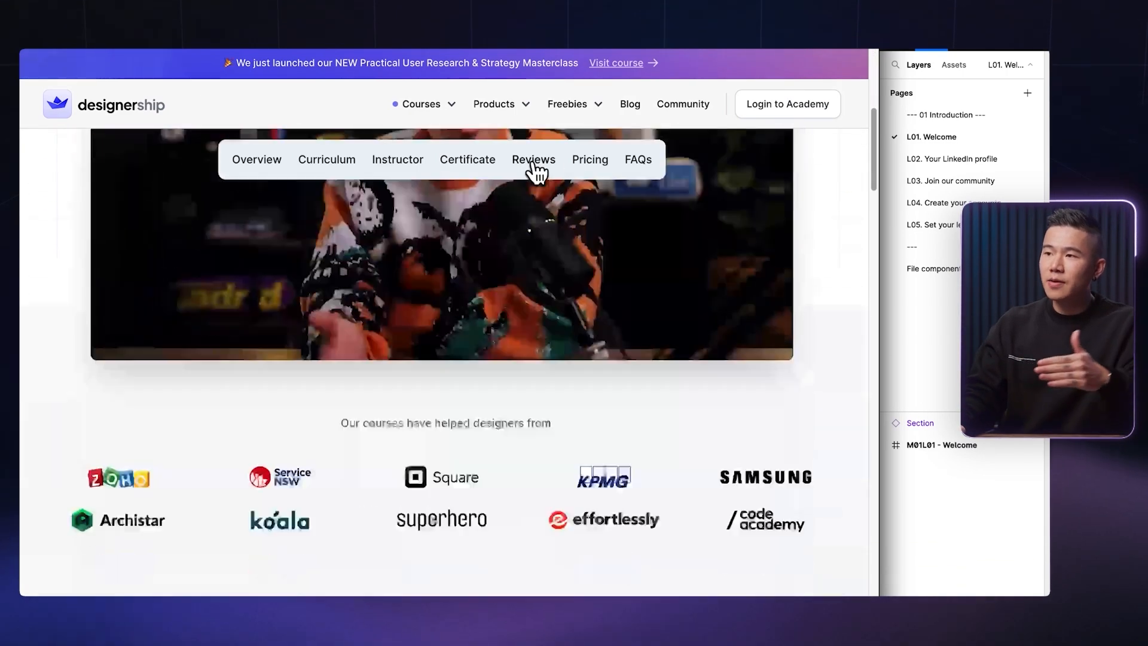
{"action": "left_click", "coordinate": [534, 160]}
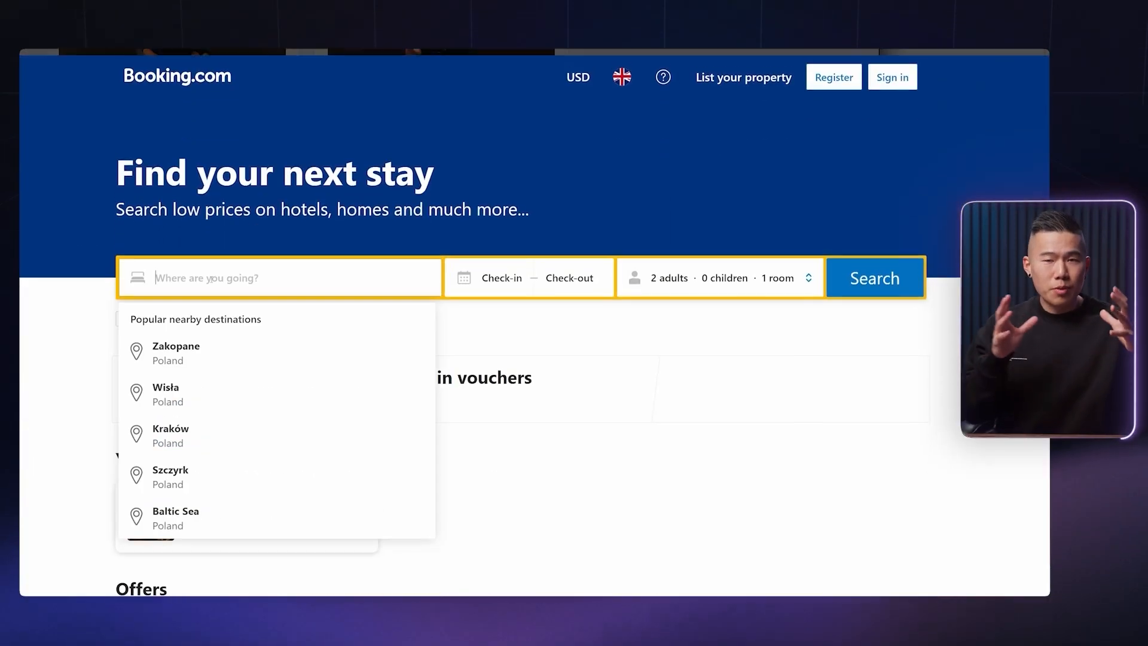
{"action": "left_click", "coordinate": [503, 277]}
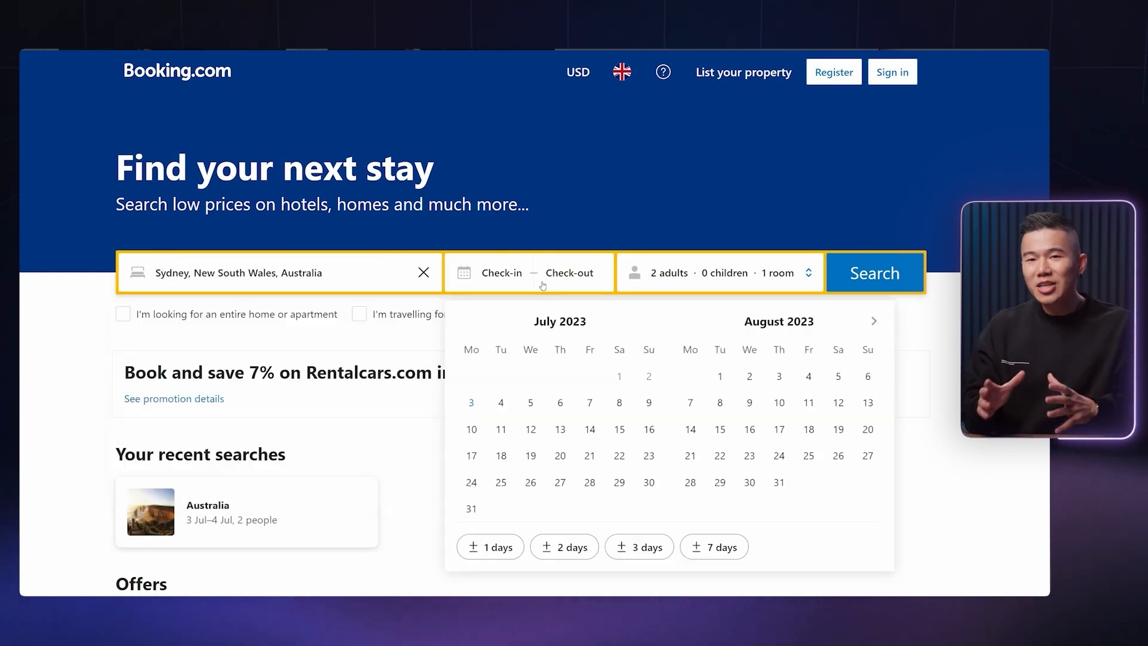
{"action": "left_click", "coordinate": [522, 456]}
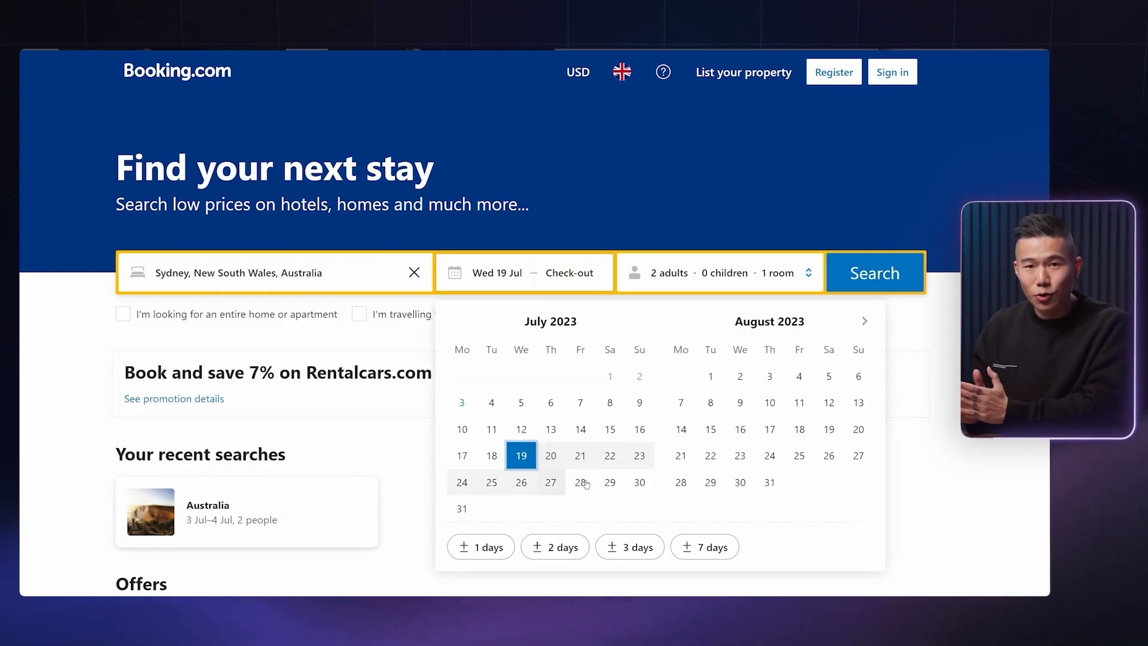
{"action": "left_click", "coordinate": [638, 482]}
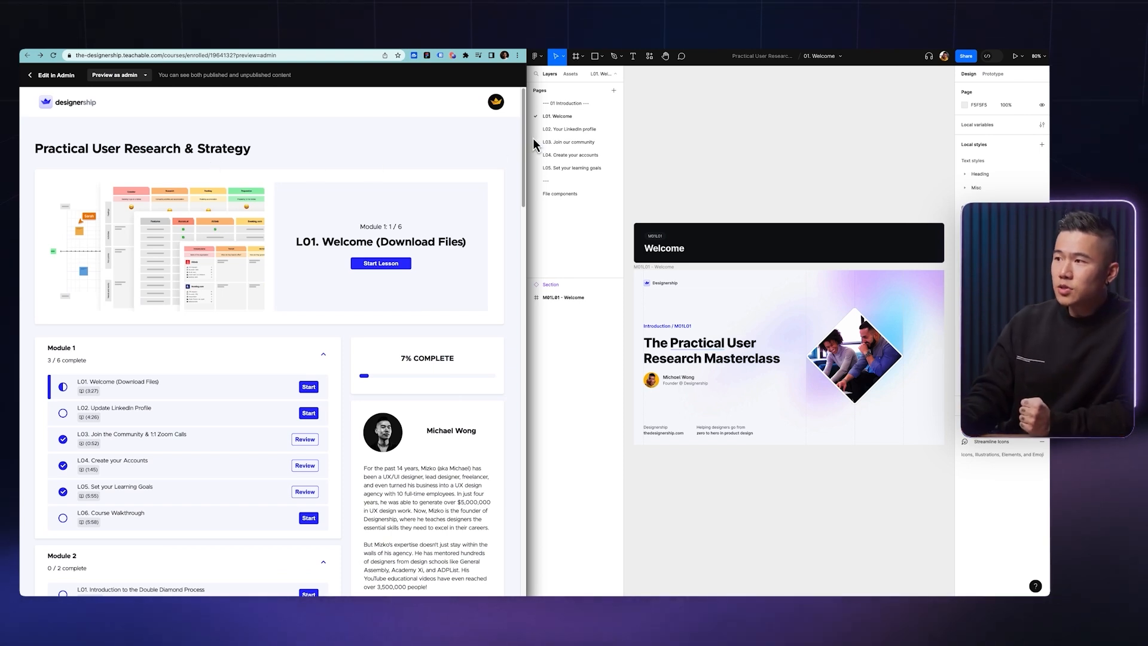
{"action": "scroll", "scroll_direction": "down", "scroll_amount": 3}
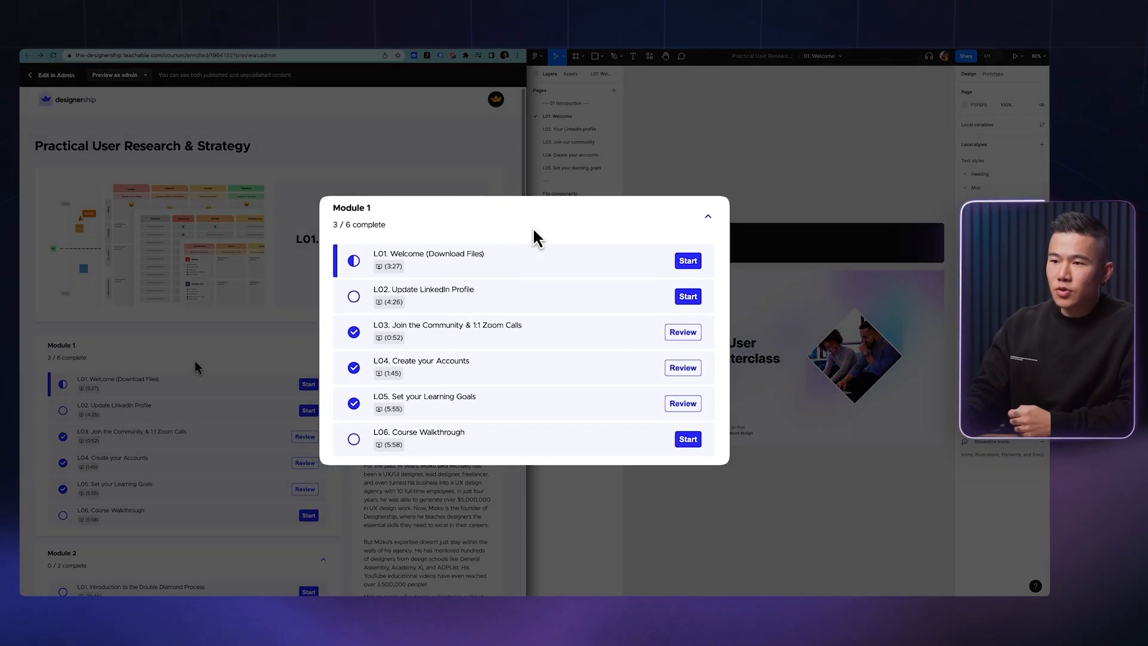
{"action": "mouse_move", "coordinate": [543, 260]}
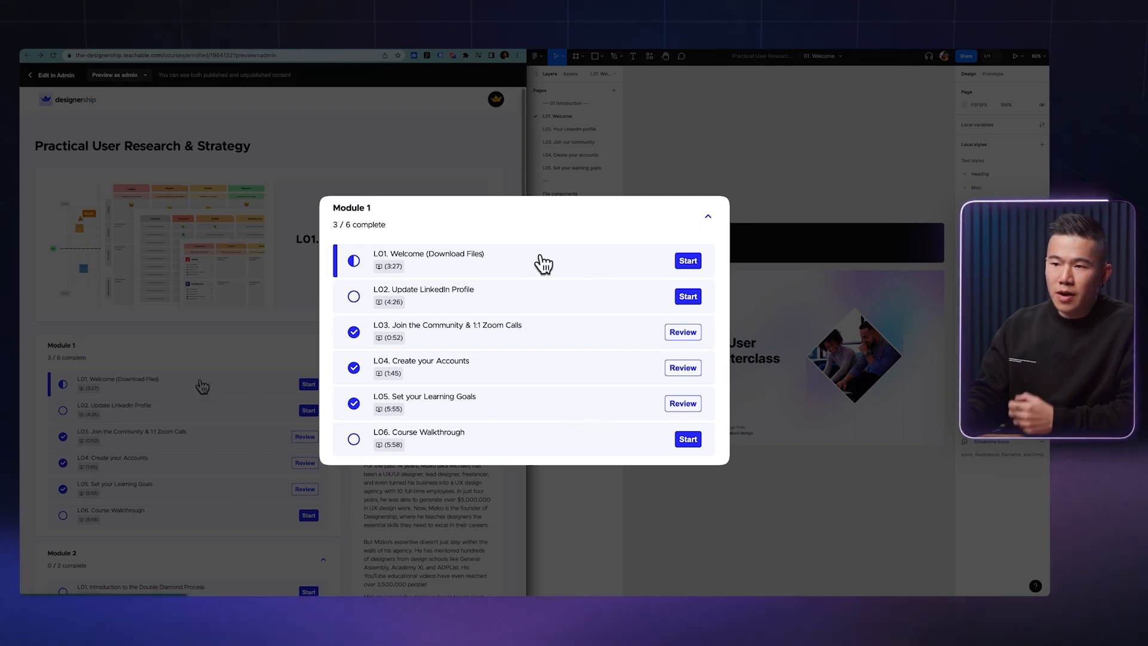
{"action": "mouse_move", "coordinate": [519, 272]}
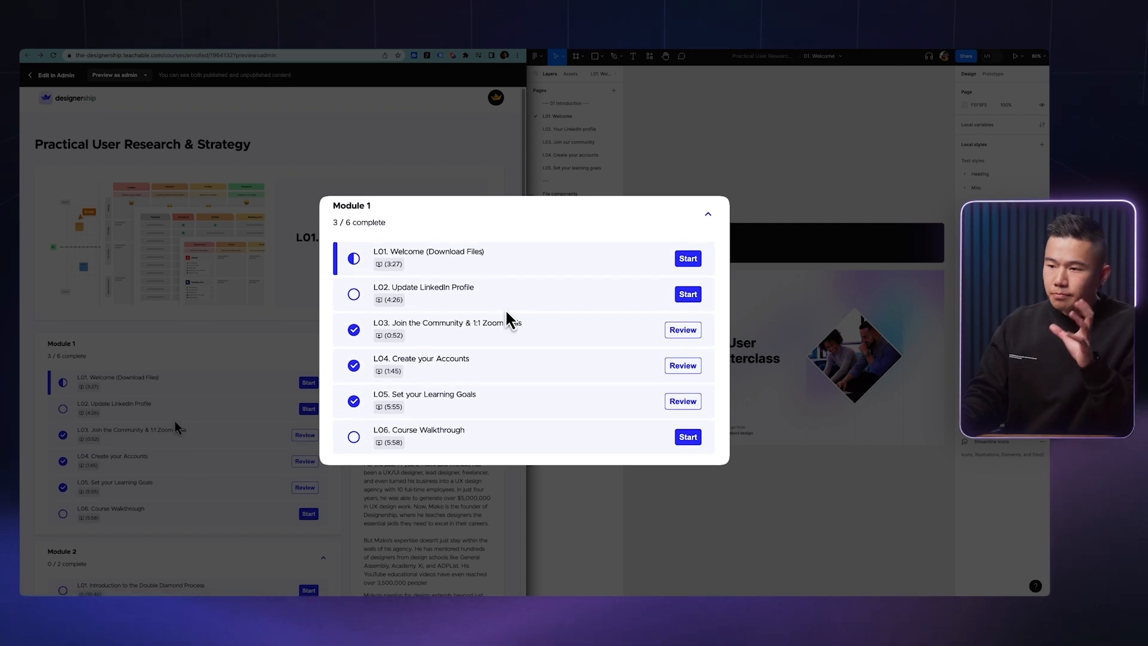
{"action": "mouse_move", "coordinate": [519, 345]}
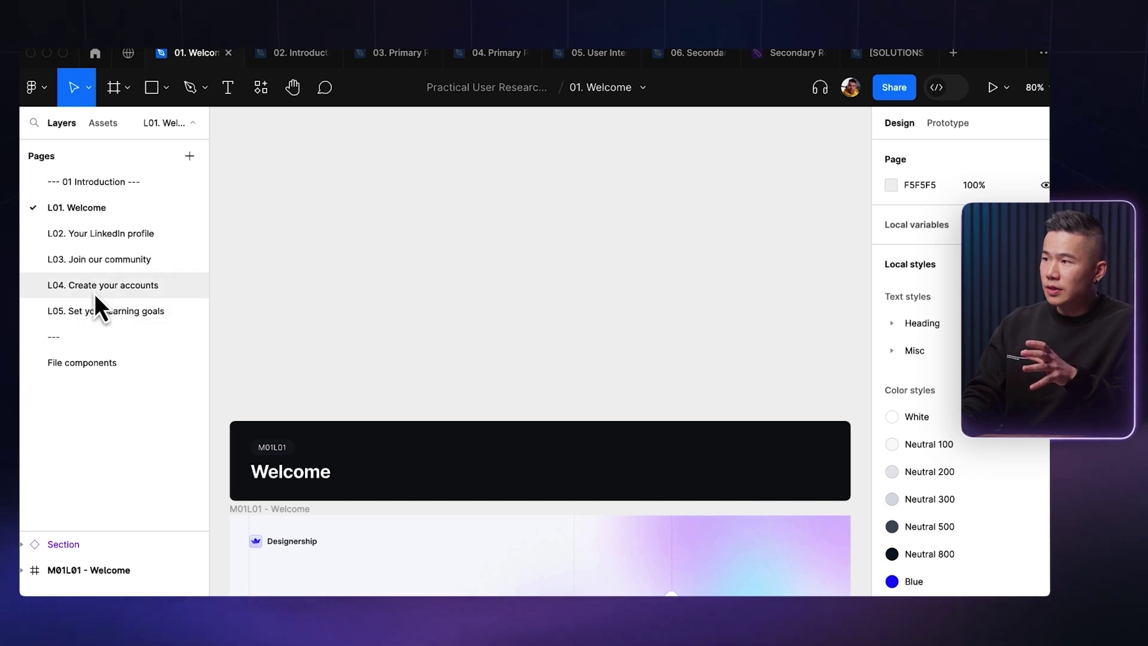
- Step through the L02 LinkedIn profile, L03 Join our community and following lesson pages
{"action": "left_click", "coordinate": [103, 233]}
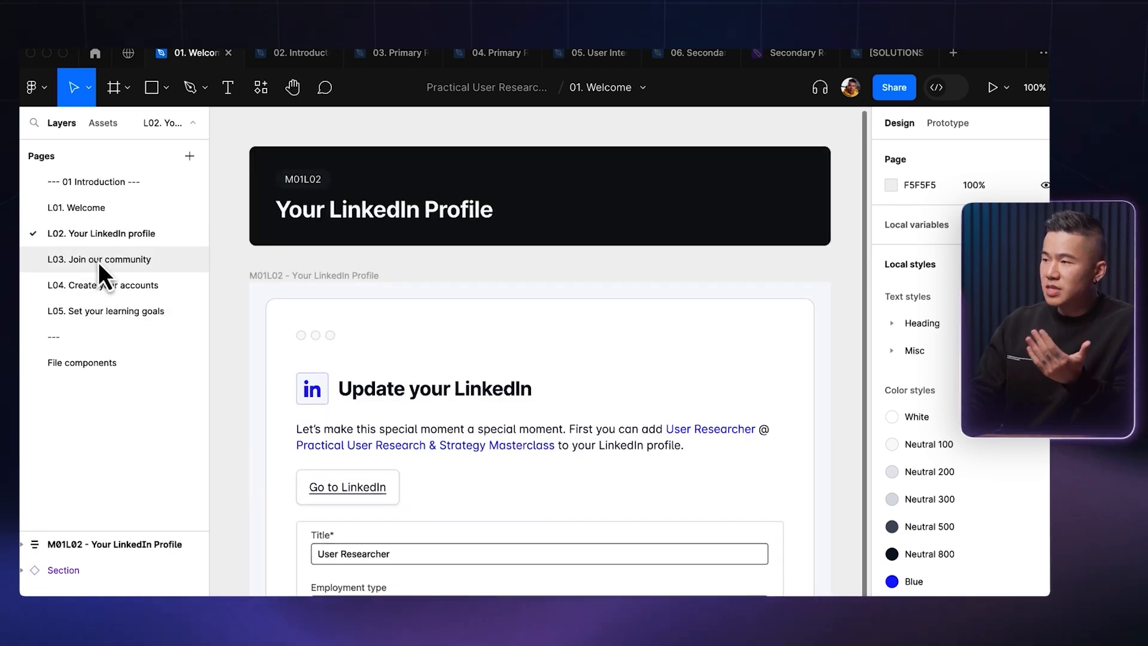
{"action": "left_click", "coordinate": [99, 258]}
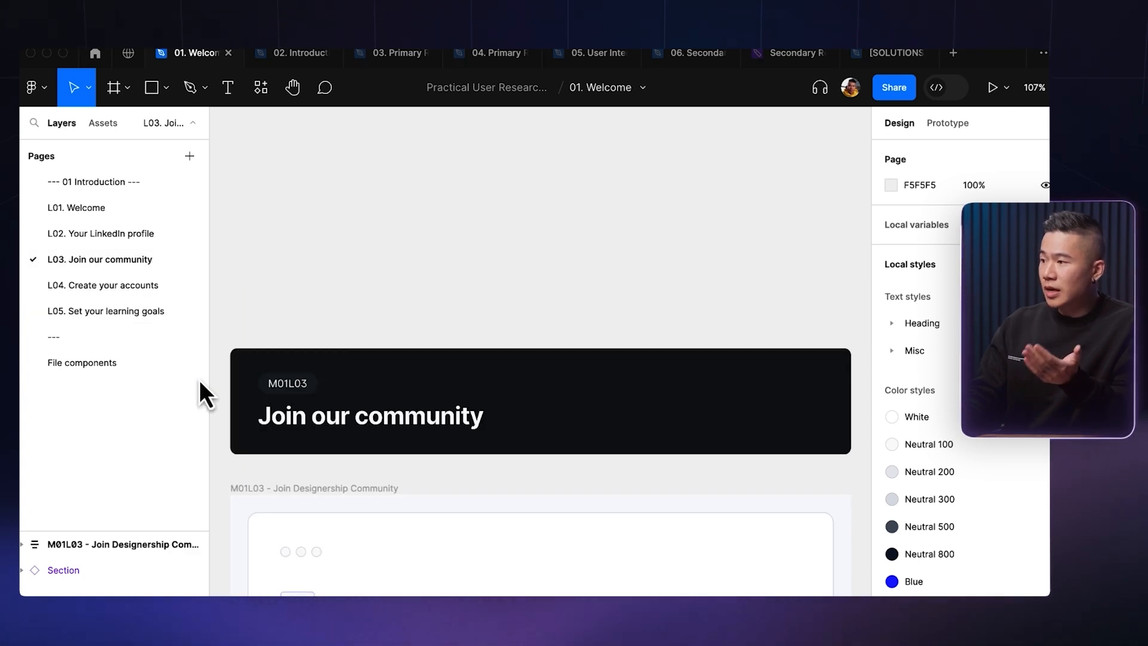
{"action": "left_click", "coordinate": [103, 285]}
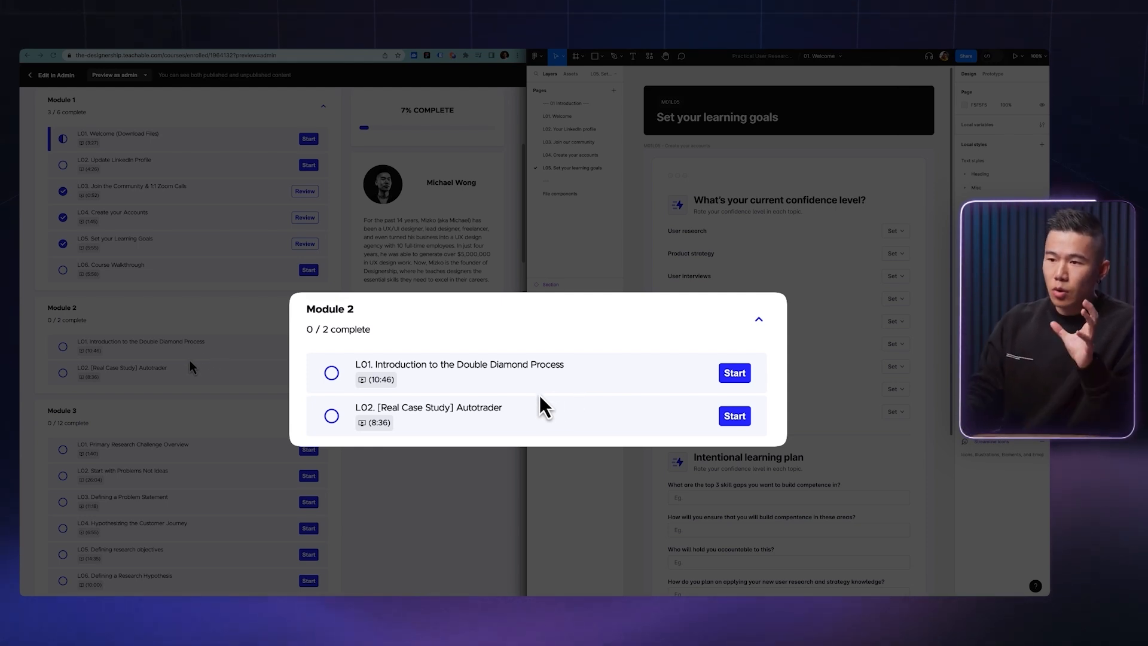
{"action": "mouse_move", "coordinate": [529, 419]}
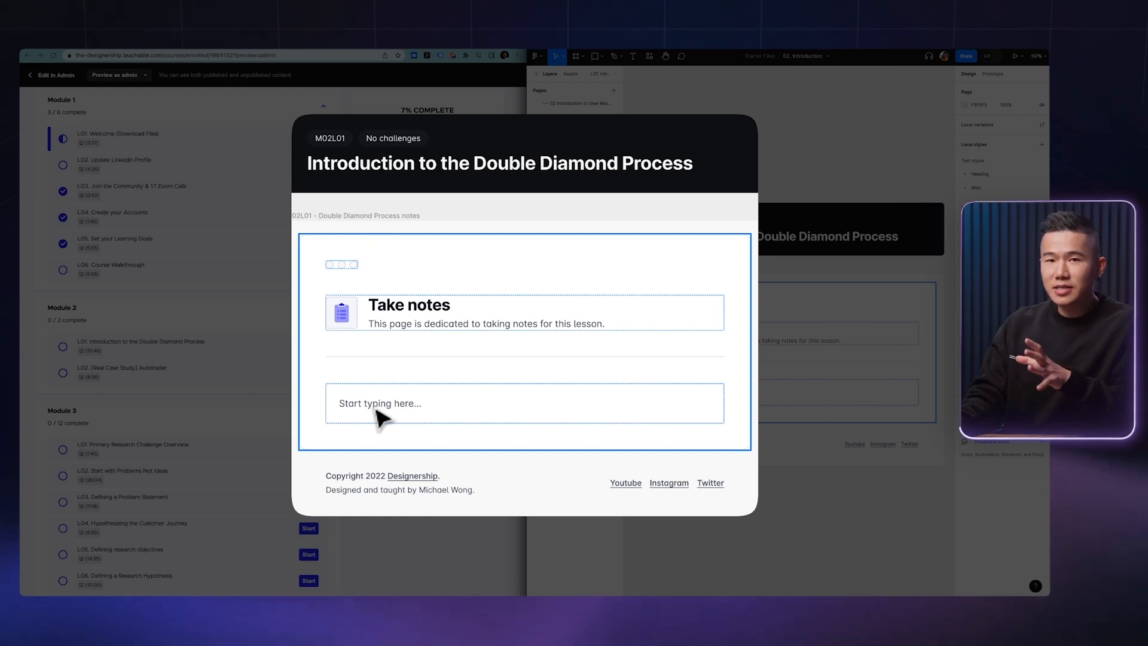
- Start editing the 'Start typing here...' note text in the Double Diamond lesson template
{"action": "double_click", "coordinate": [379, 403]}
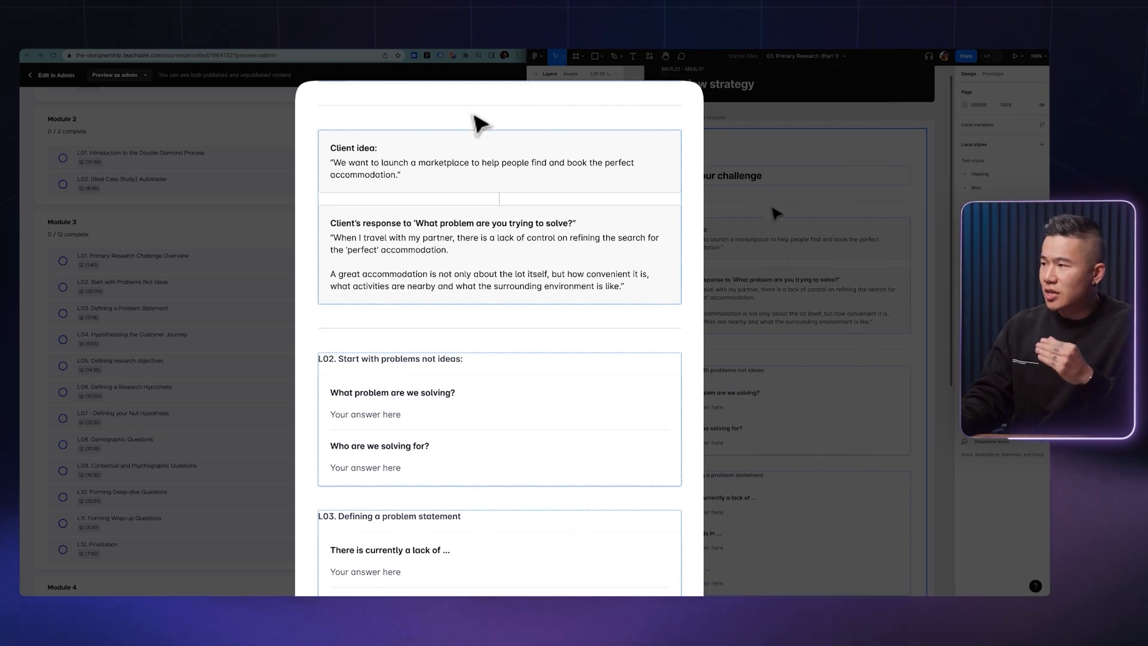
{"action": "scroll", "scroll_direction": "down", "scroll_amount": 3}
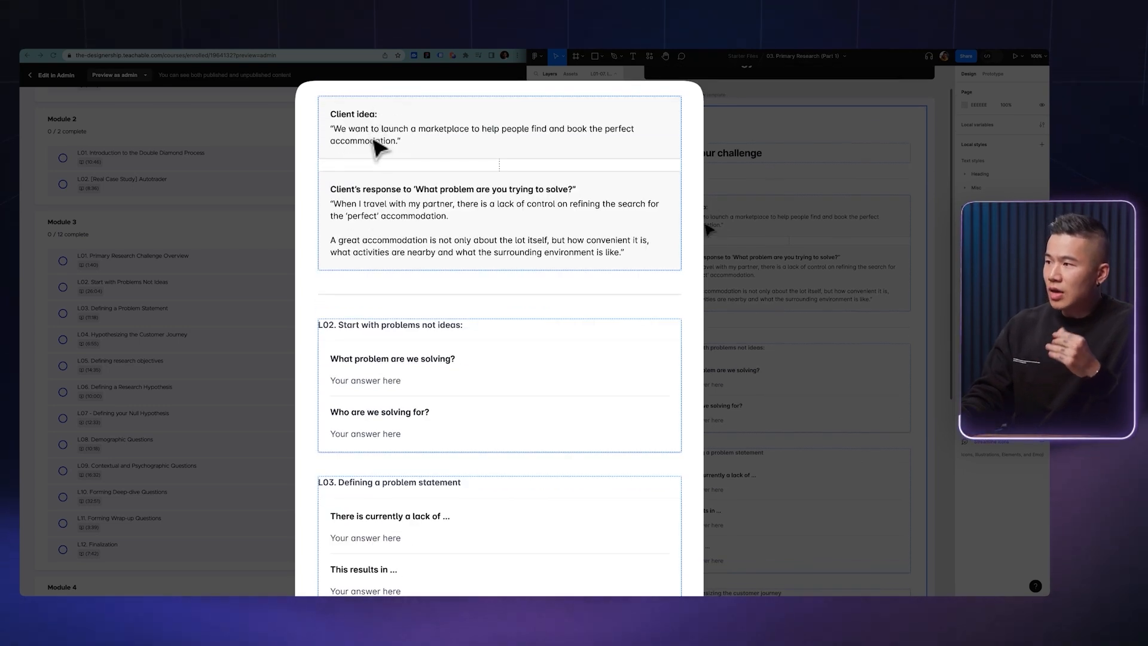
{"action": "mouse_move", "coordinate": [523, 146]}
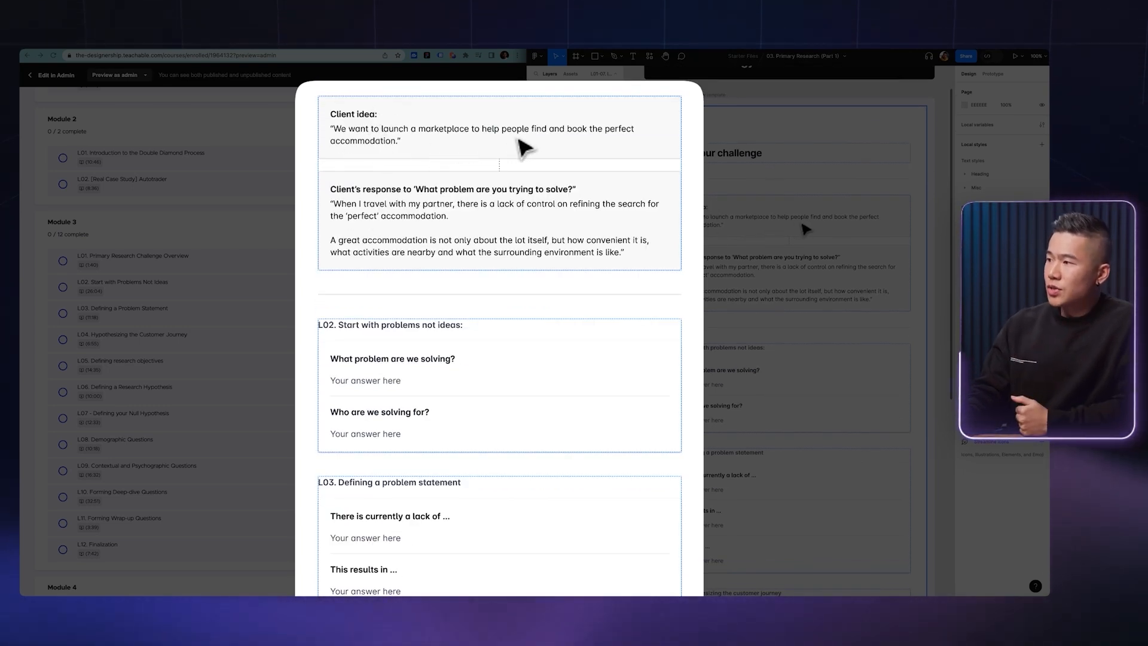
{"action": "mouse_move", "coordinate": [366, 160]}
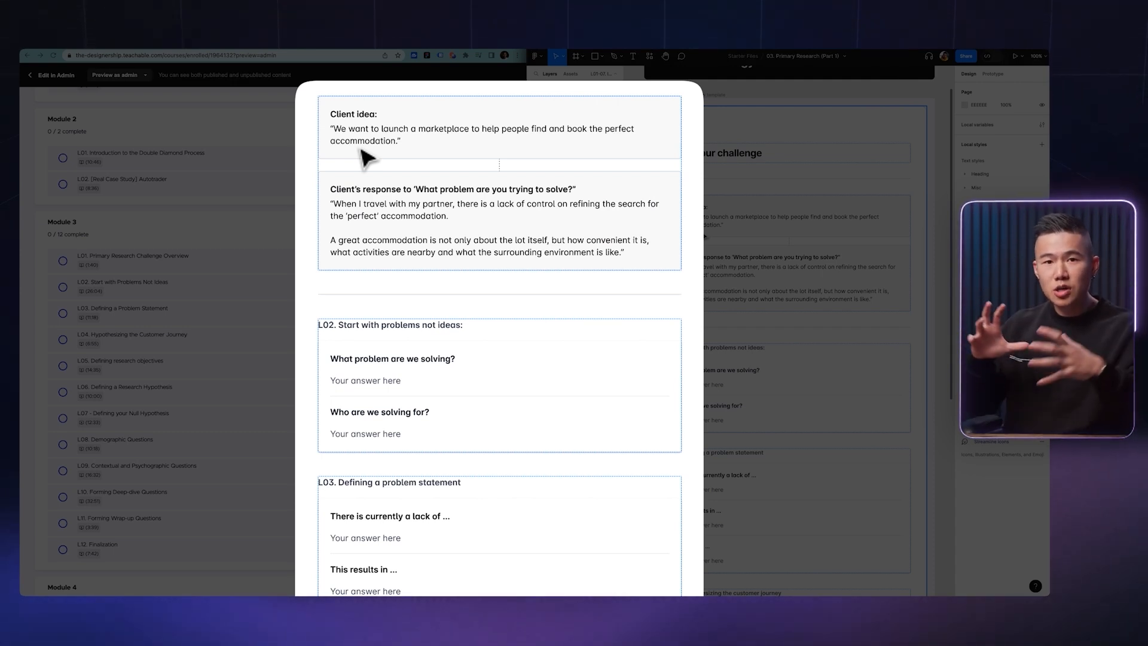
{"action": "scroll", "scroll_direction": "down", "scroll_amount": 3}
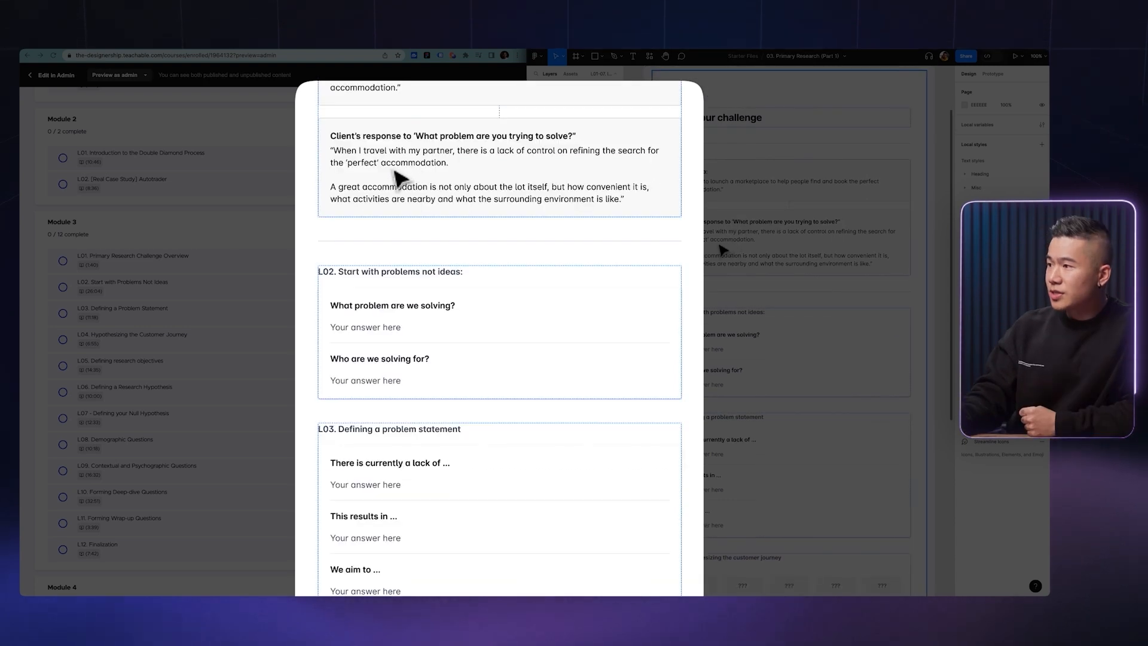
{"action": "scroll", "scroll_direction": "down", "scroll_amount": 3}
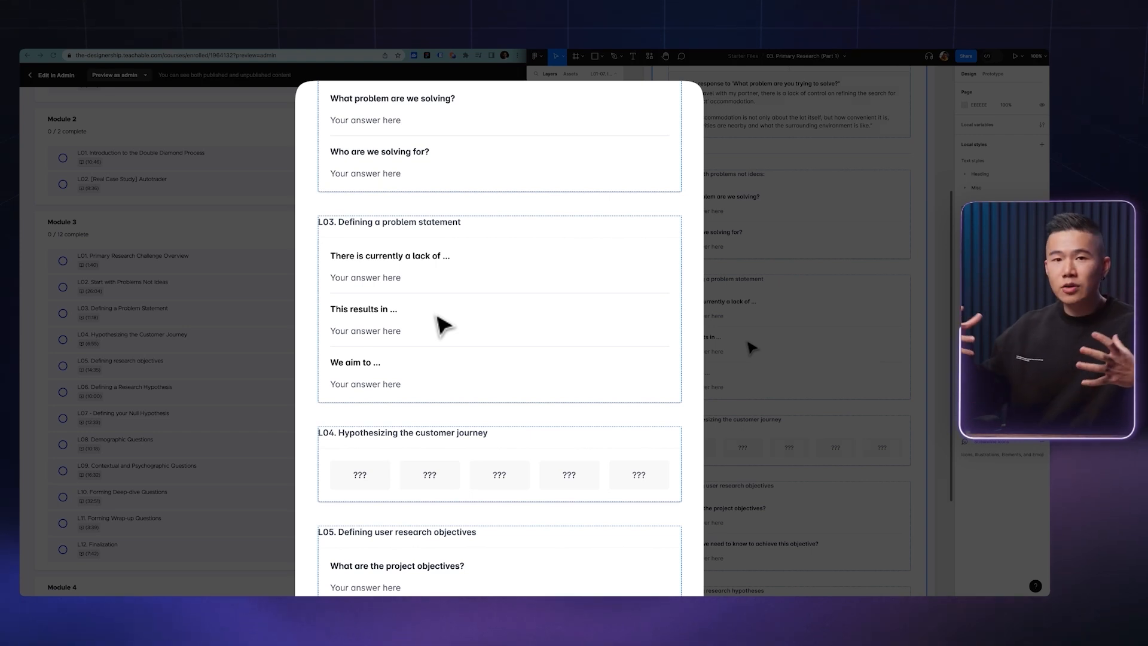
{"action": "scroll", "scroll_direction": "down", "scroll_amount": 3}
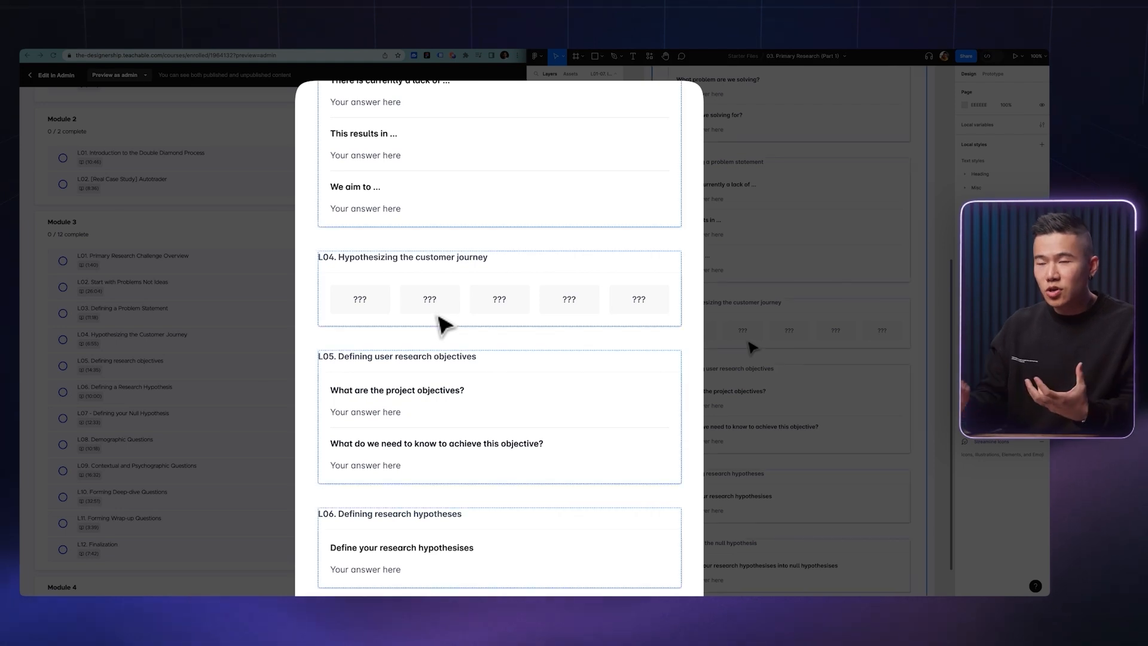
{"action": "scroll", "scroll_direction": "down", "scroll_amount": 3}
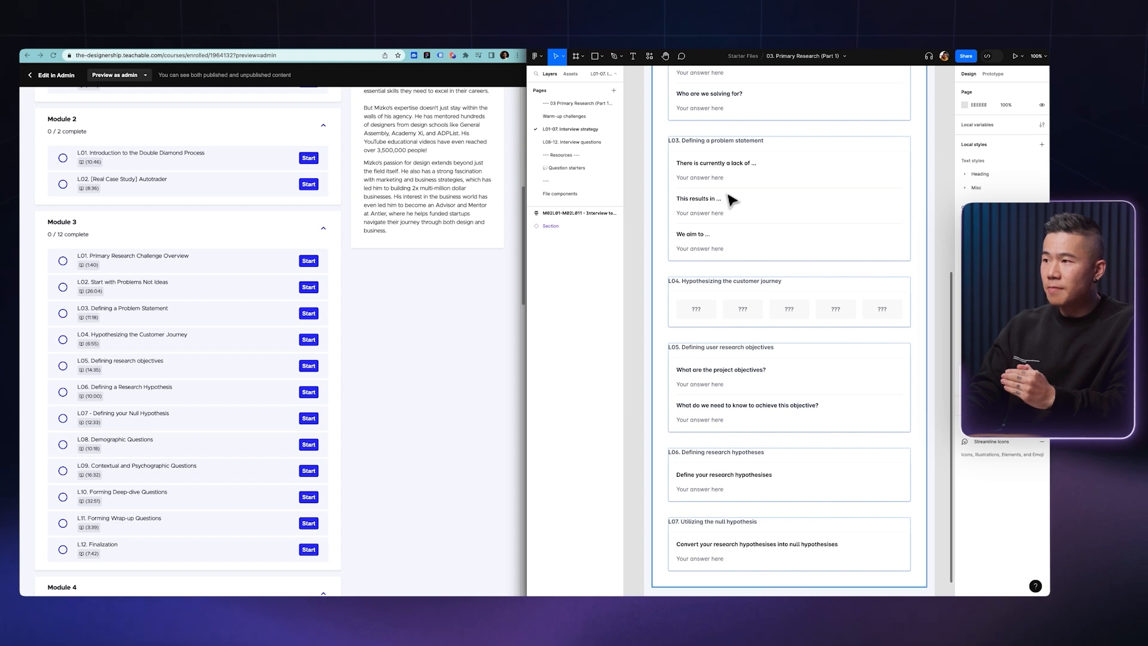
{"action": "mouse_move", "coordinate": [675, 145]}
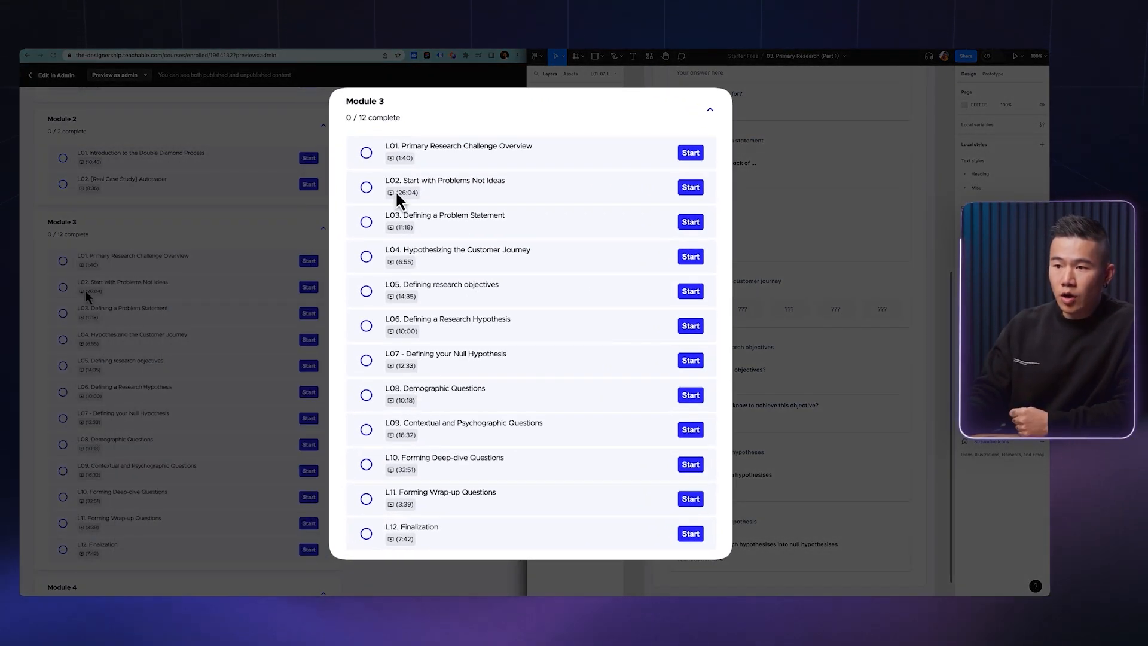
{"action": "mouse_move", "coordinate": [404, 543]}
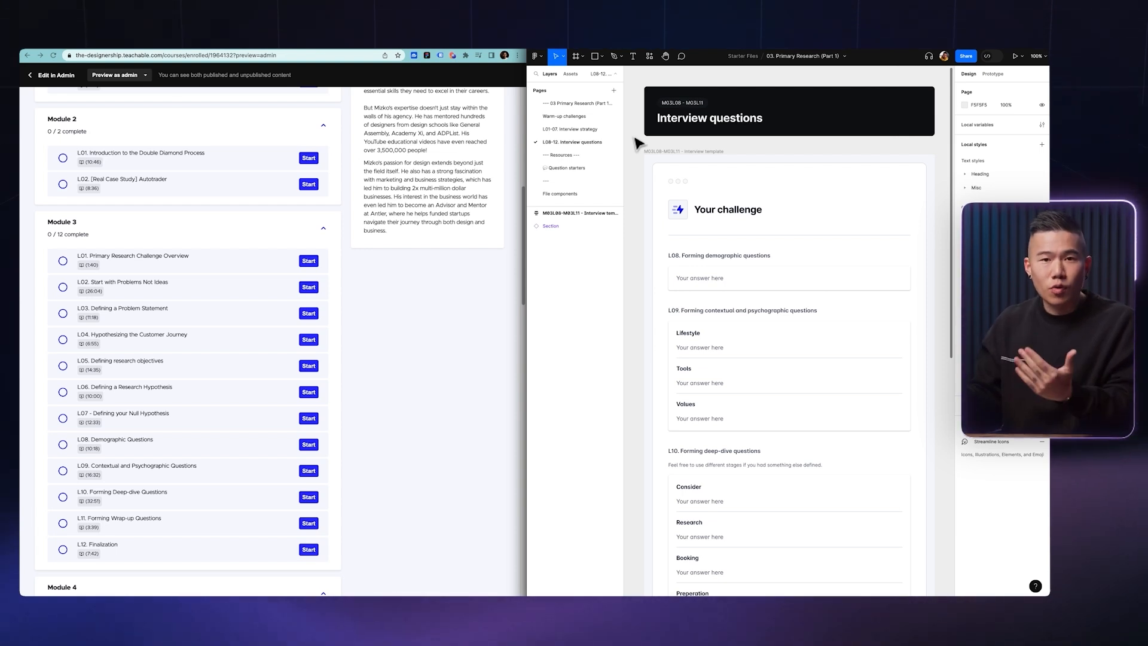
- Scroll the L08-12 interview questions page down to the L12 Finalization and next steps script
{"action": "scroll", "scroll_direction": "down", "scroll_amount": 3}
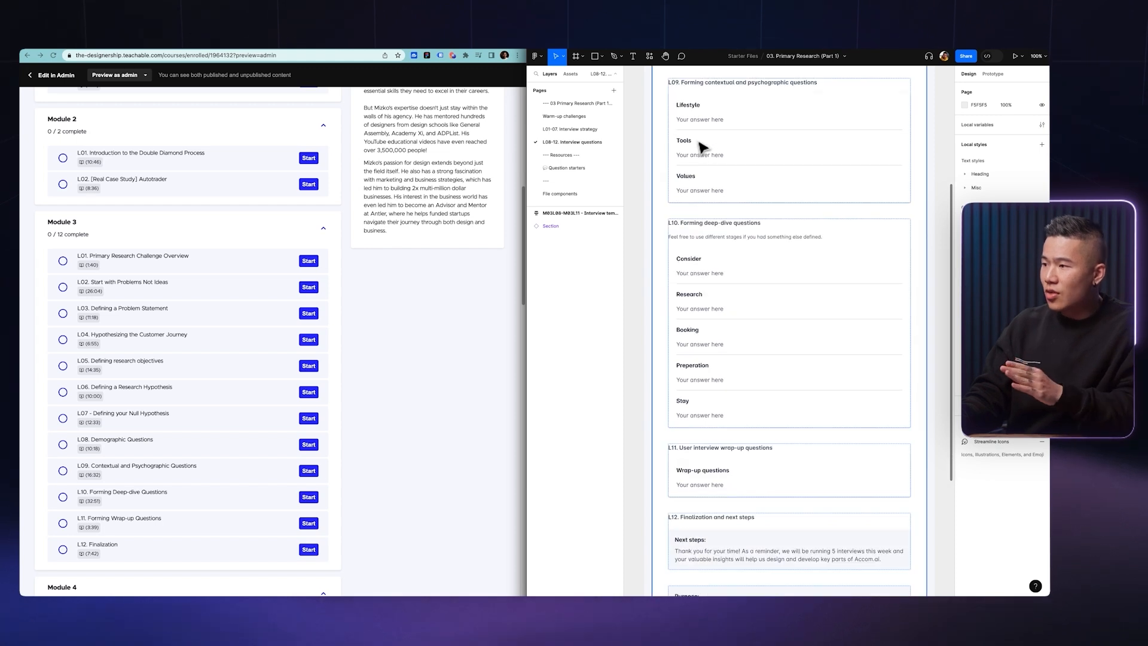
{"action": "scroll", "scroll_direction": "down", "scroll_amount": 3}
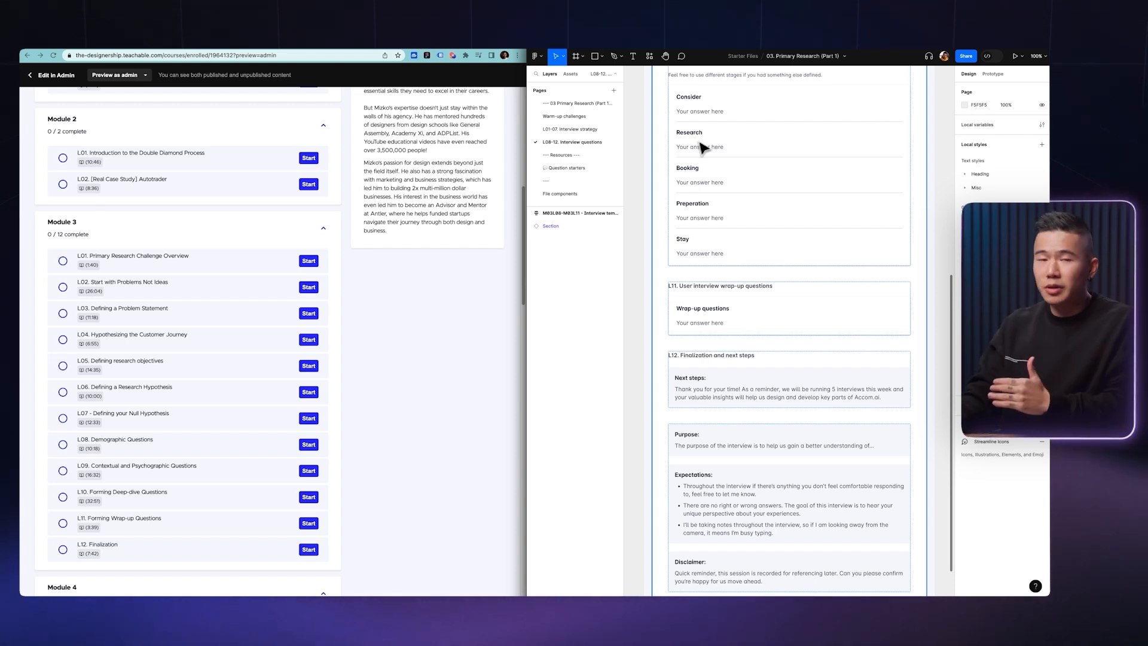
{"action": "scroll", "scroll_direction": "down", "scroll_amount": 3}
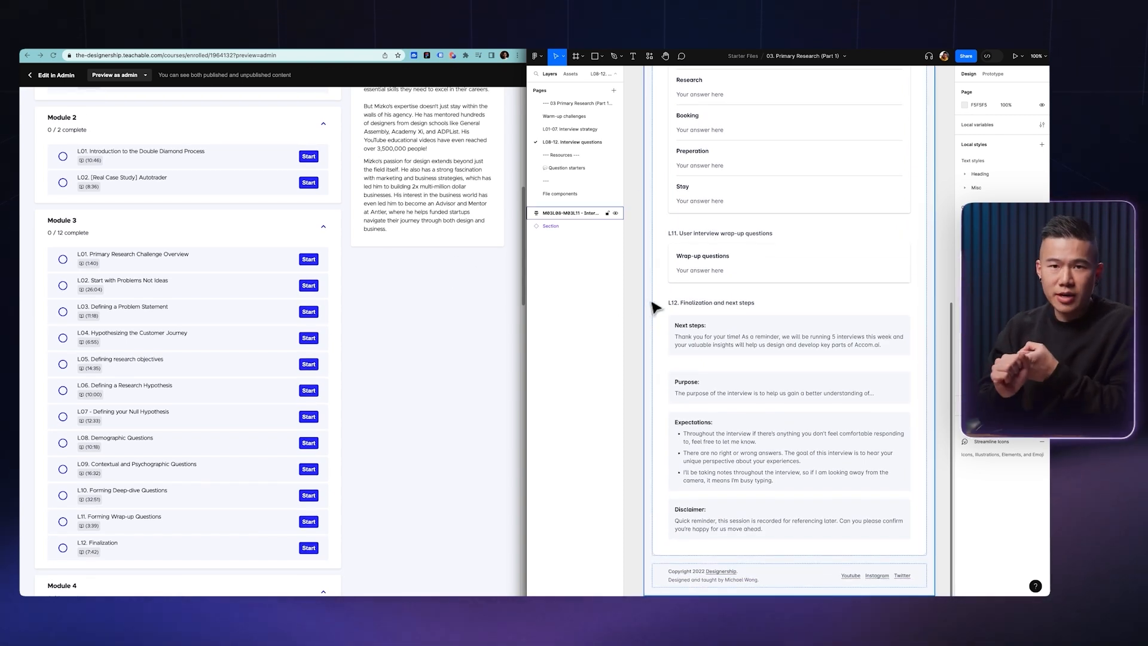
{"action": "scroll", "scroll_direction": "down", "scroll_amount": 3}
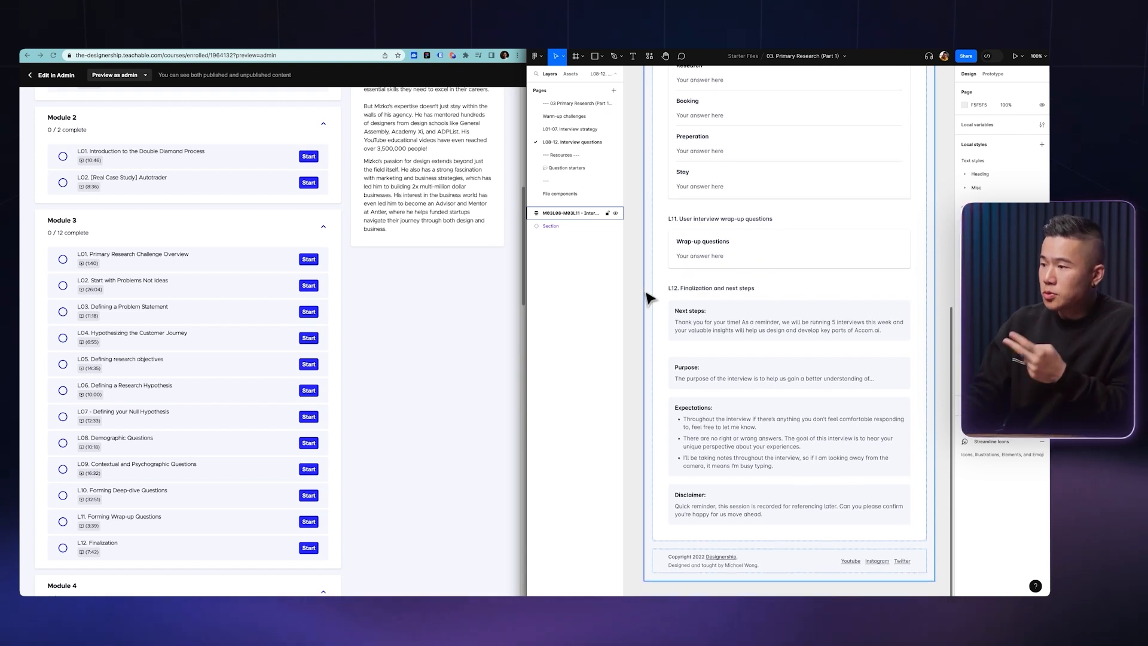
{"action": "scroll", "scroll_direction": "down", "scroll_amount": 3}
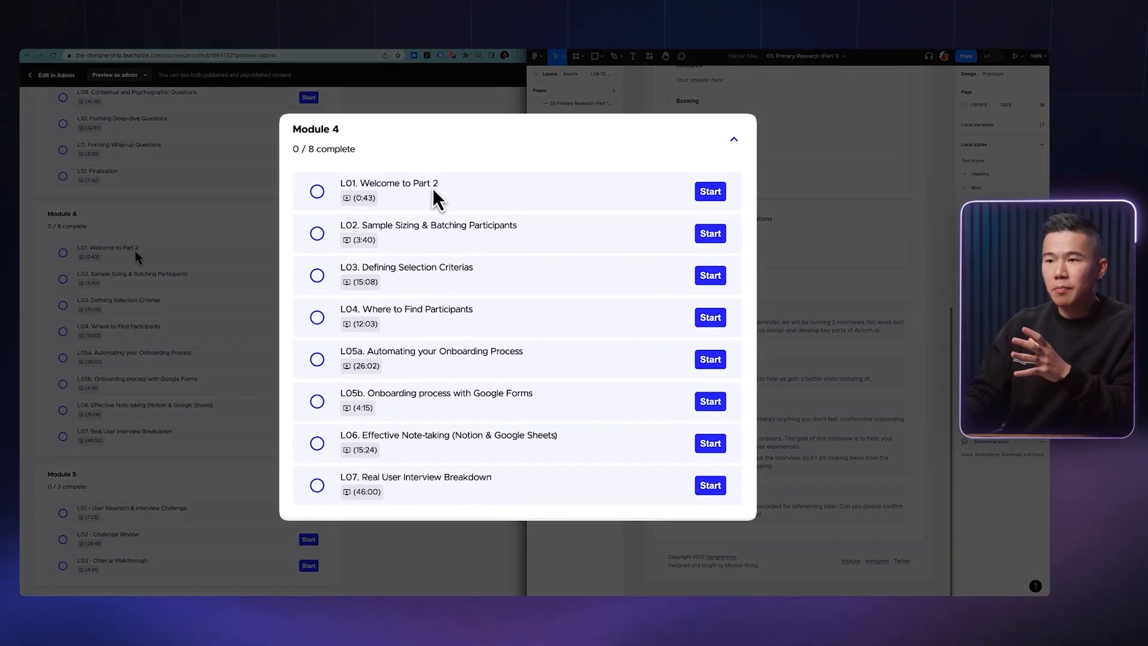
{"action": "mouse_move", "coordinate": [392, 205]}
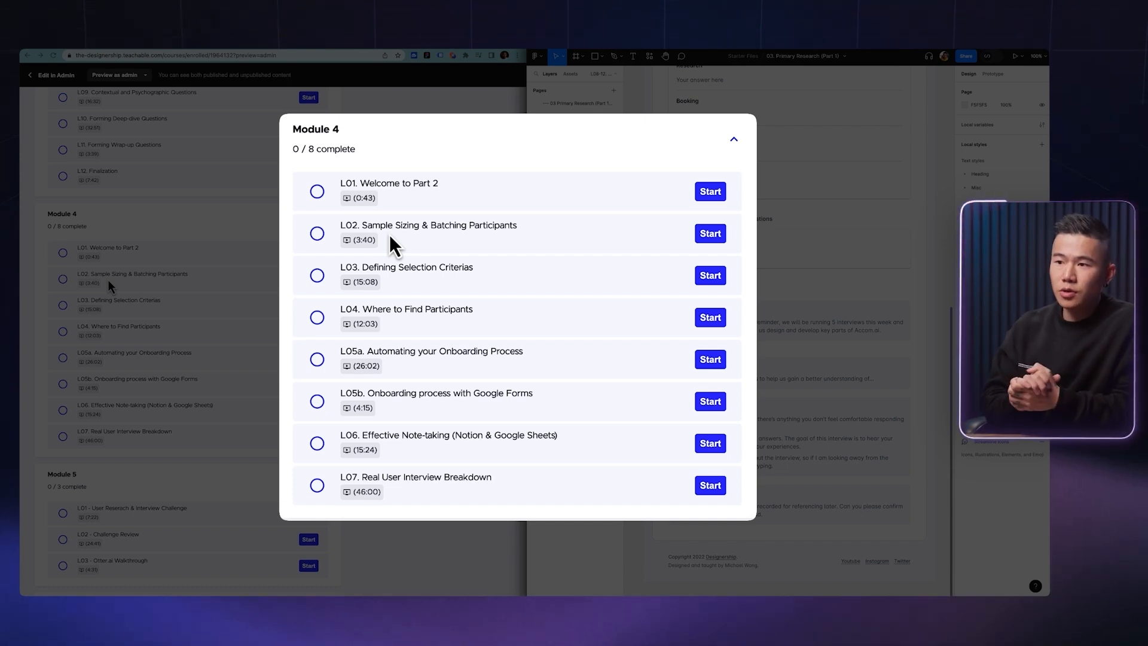
{"action": "mouse_move", "coordinate": [454, 241]}
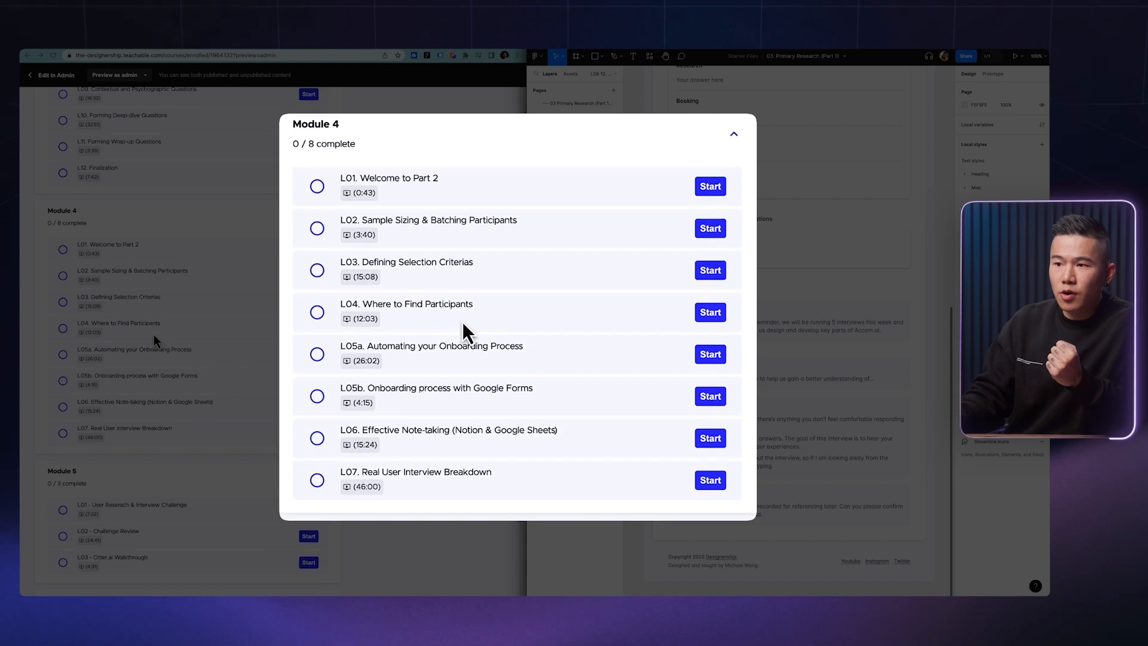
{"action": "mouse_move", "coordinate": [453, 371]}
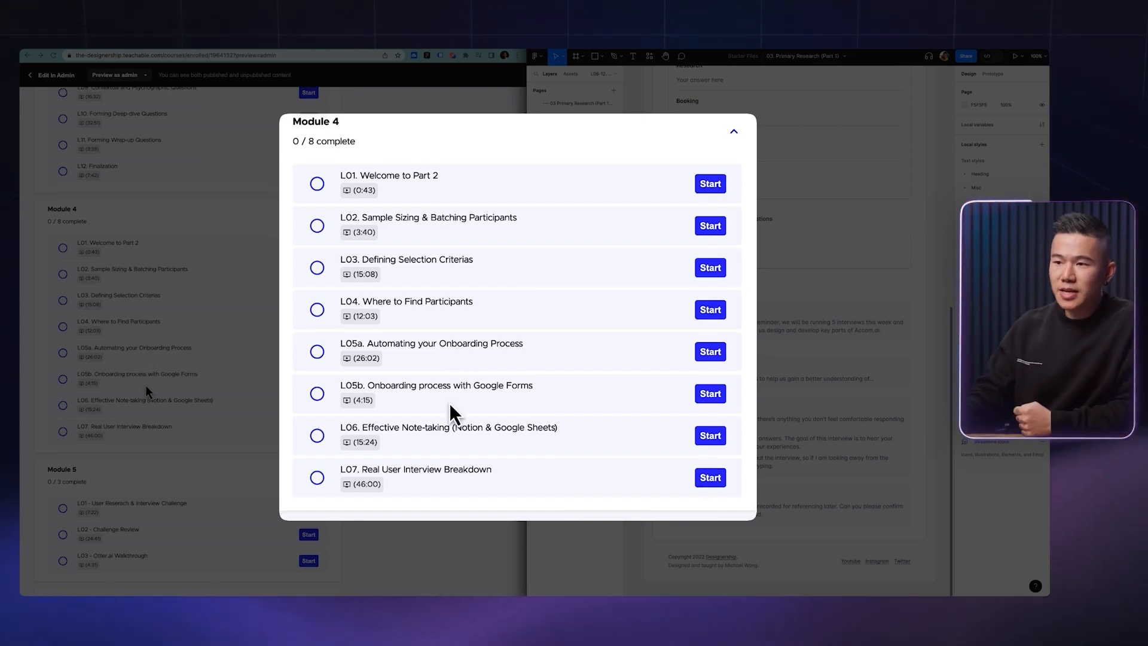
- Reach Module 4 in the curriculum and start the L07 Real User Interview Breakdown lesson
{"action": "scroll", "scroll_direction": "down", "scroll_amount": 3}
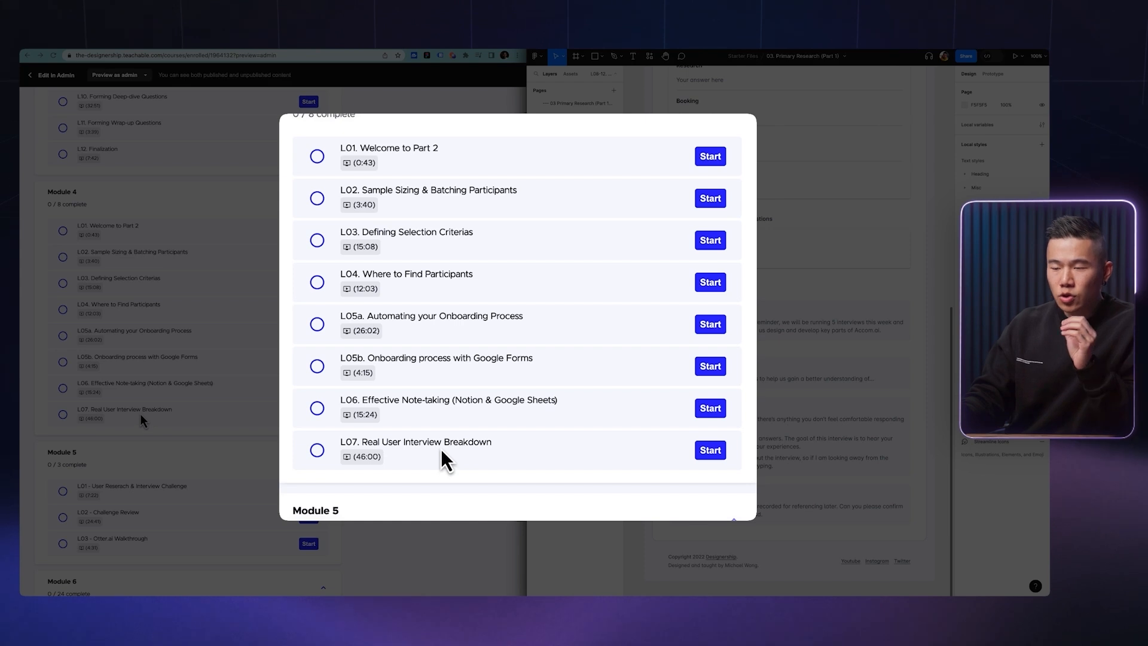
{"action": "mouse_move", "coordinate": [466, 464]}
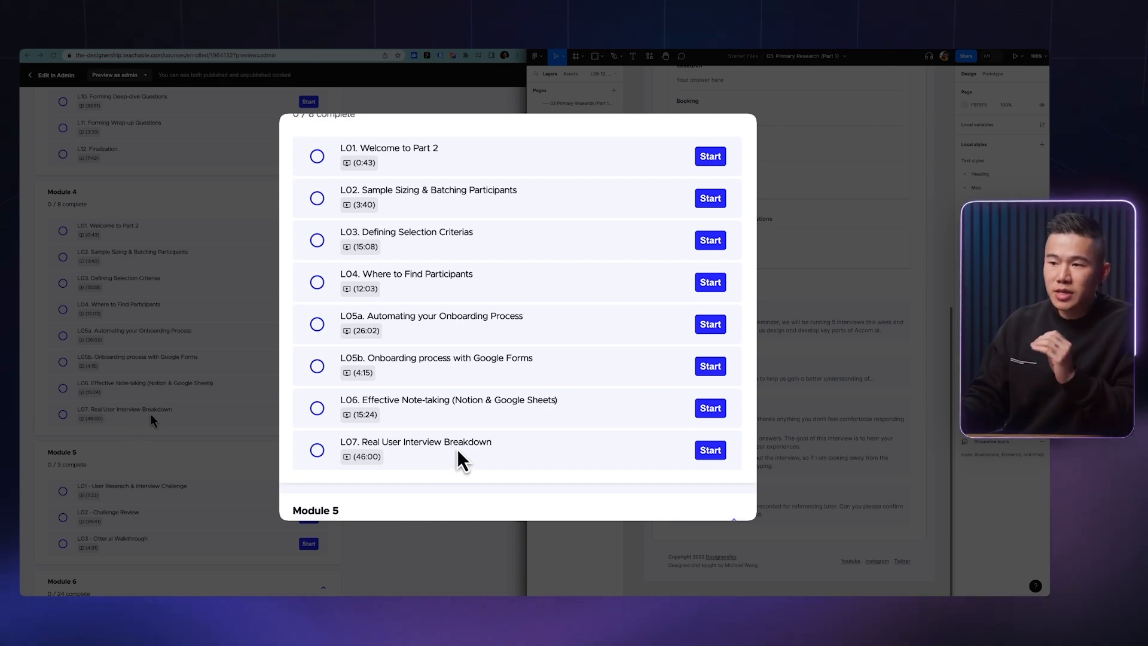
{"action": "left_click", "coordinate": [710, 450]}
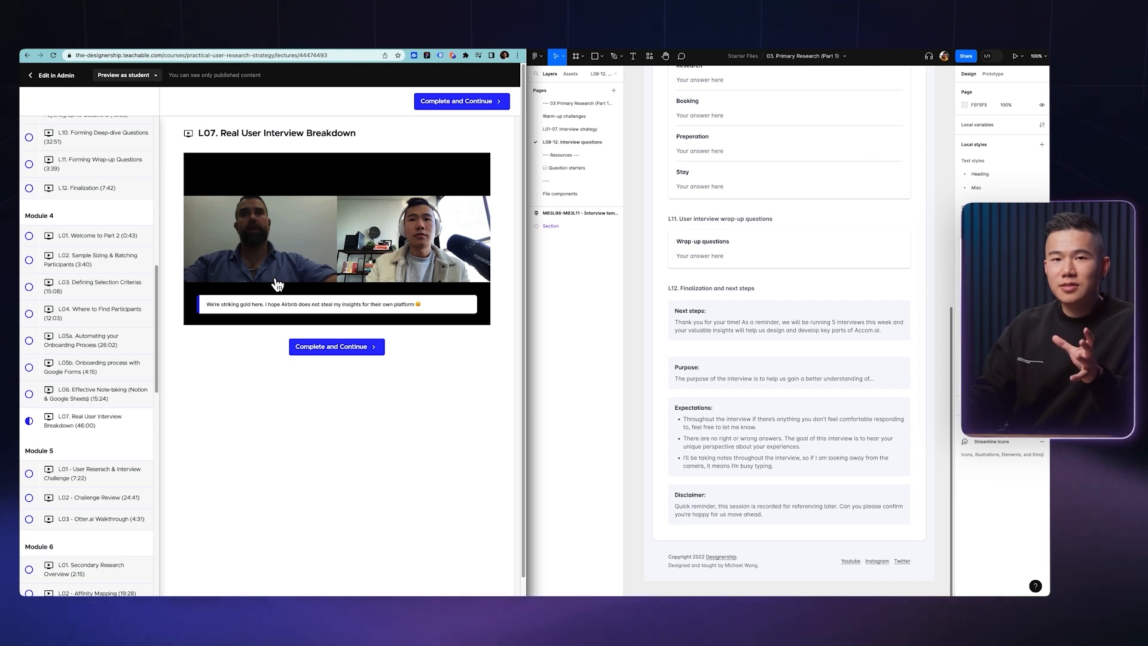
{"action": "mouse_move", "coordinate": [341, 290]}
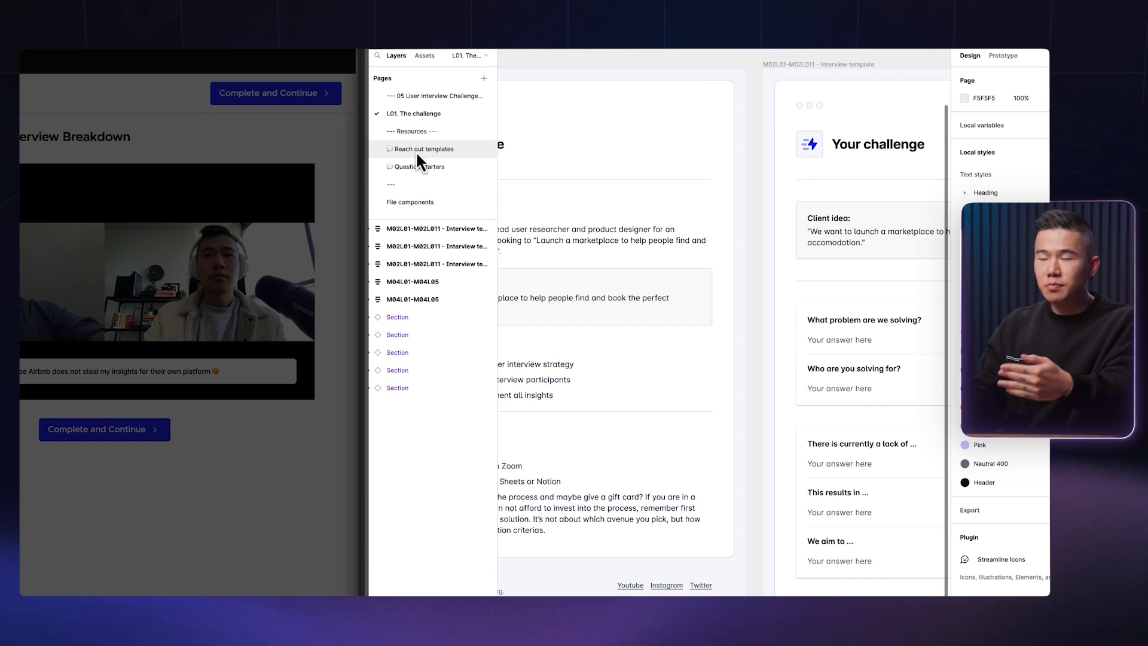
- Review the Reach out templates page, then return to the L01. The challenge page
{"action": "left_click", "coordinate": [423, 148]}
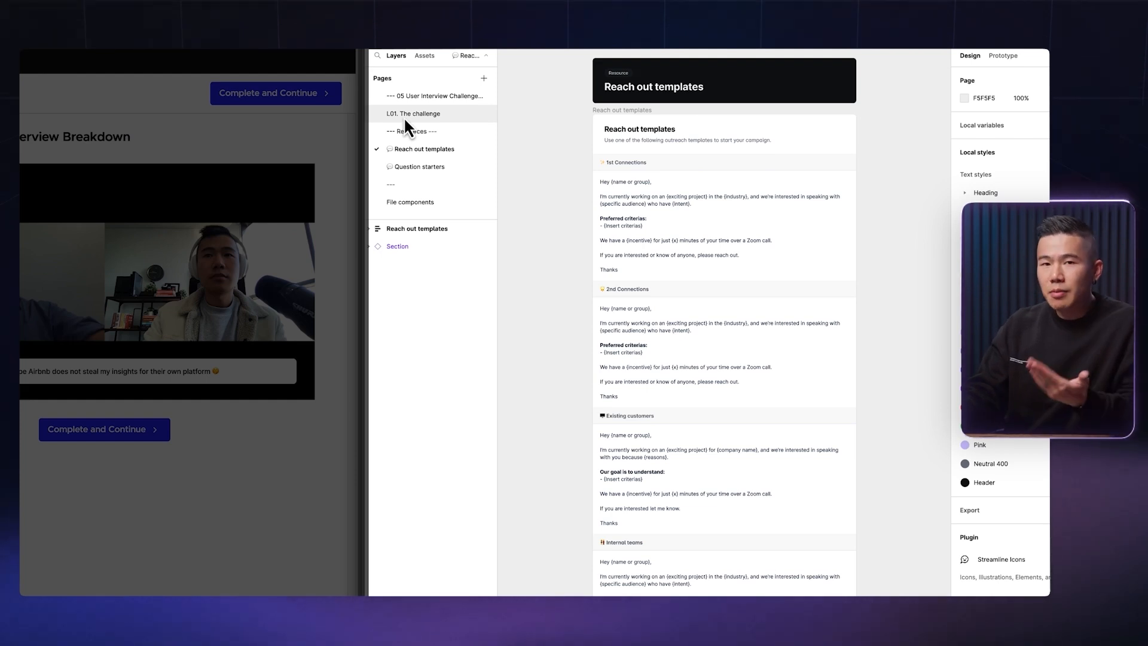
{"action": "left_click", "coordinate": [414, 114]}
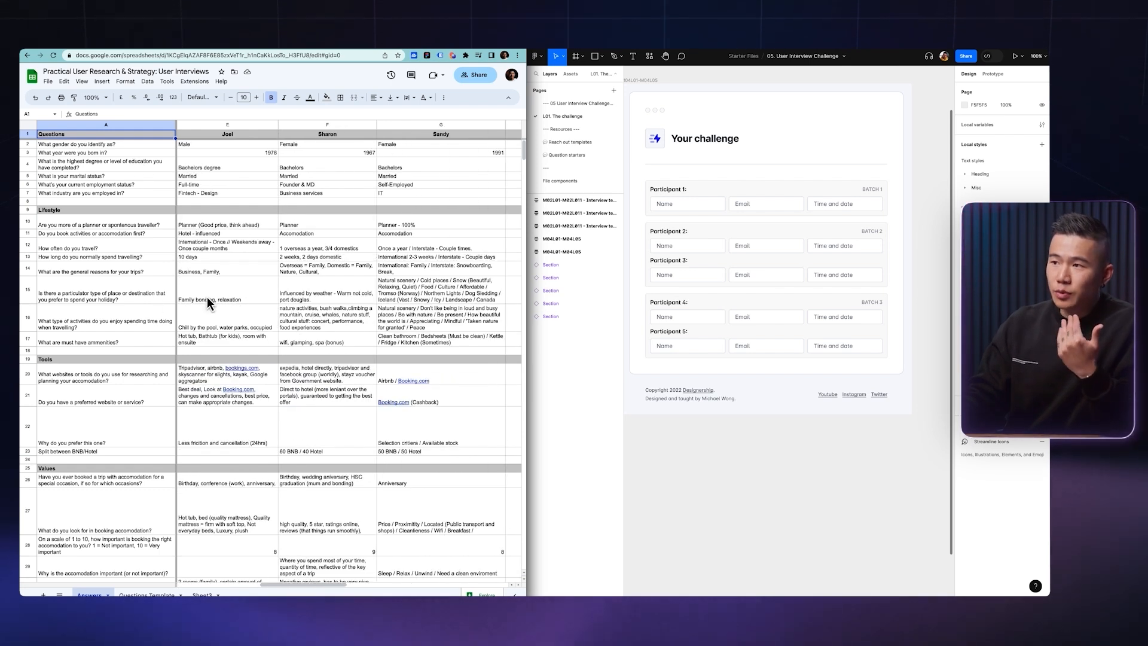
{"action": "mouse_move", "coordinate": [297, 253]}
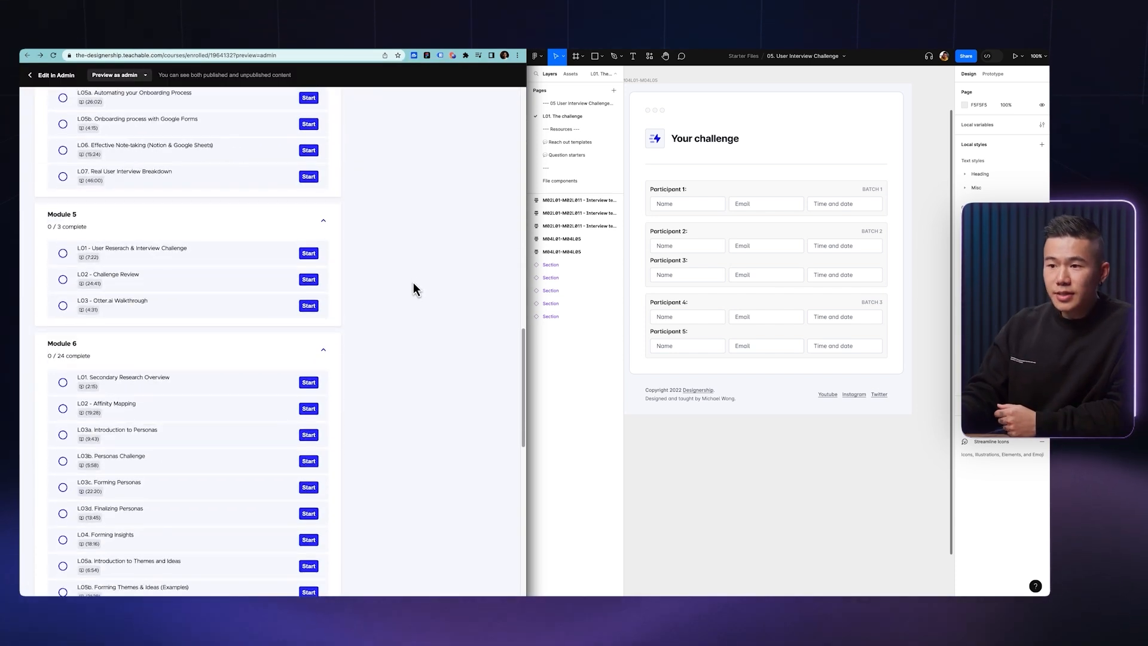
- Scroll the curriculum down to Module 5's three lessons and the start of Module 6
{"action": "scroll", "scroll_direction": "down", "scroll_amount": 3}
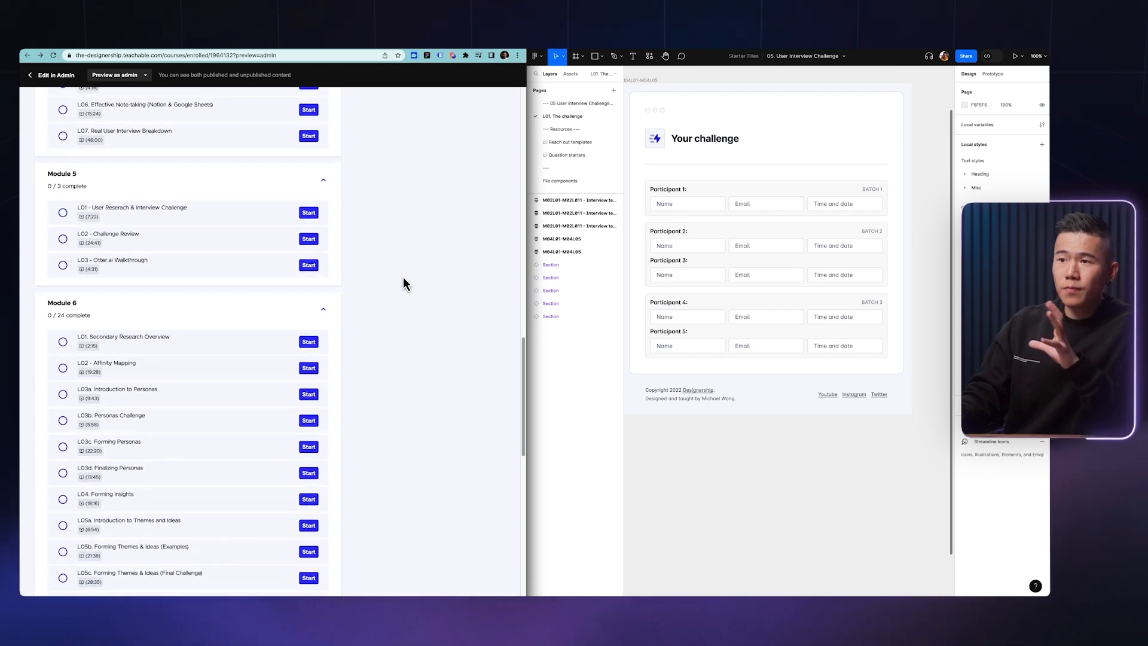
{"action": "scroll", "scroll_direction": "down", "scroll_amount": 3}
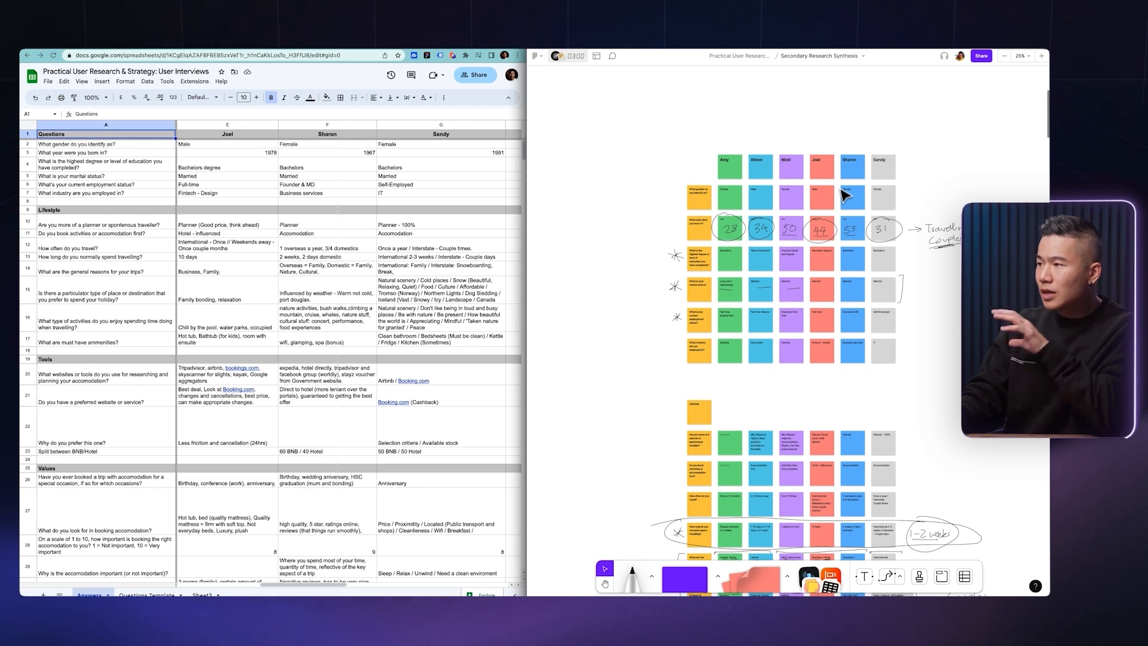
- Scroll through the synthesis board's colour-coded sticky-note clusters to the trigger, motivation and objection columns
{"action": "scroll", "scroll_direction": "down", "scroll_amount": 3}
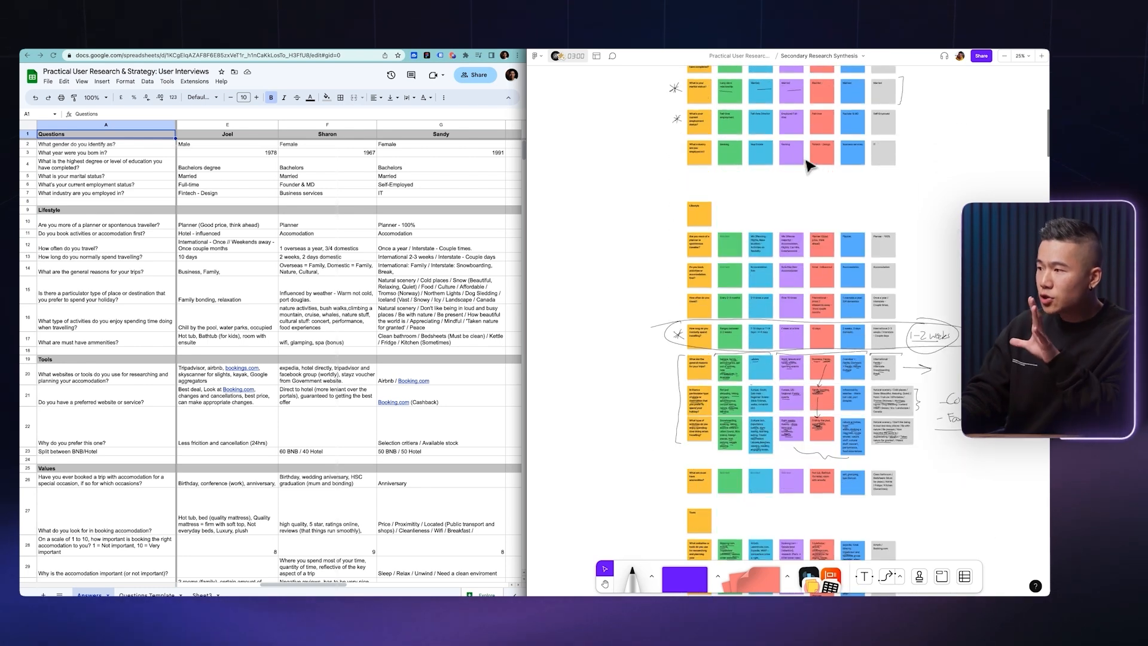
{"action": "scroll", "scroll_direction": "down", "scroll_amount": 3}
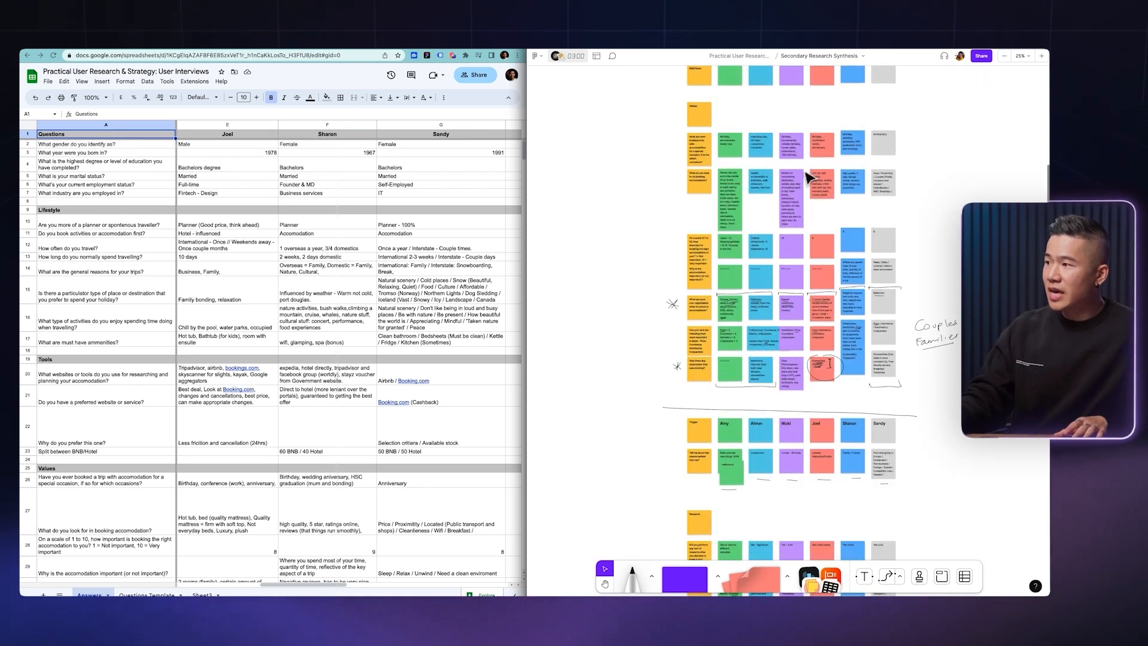
{"action": "scroll", "scroll_direction": "down", "scroll_amount": 3}
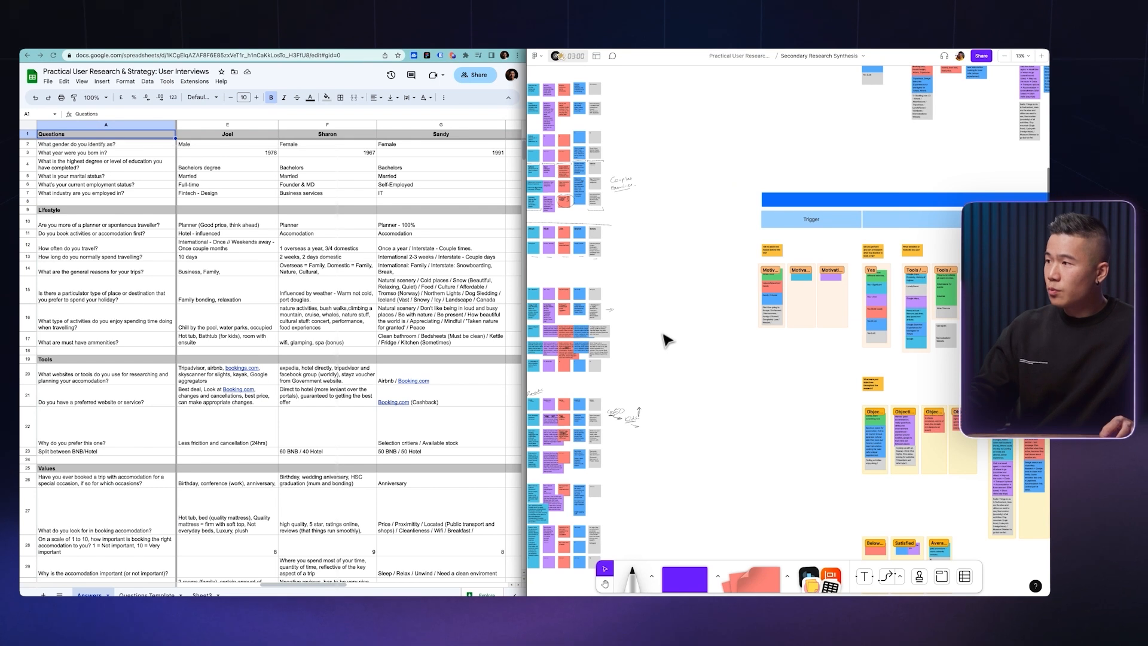
{"action": "scroll", "scroll_direction": "down", "scroll_amount": 3}
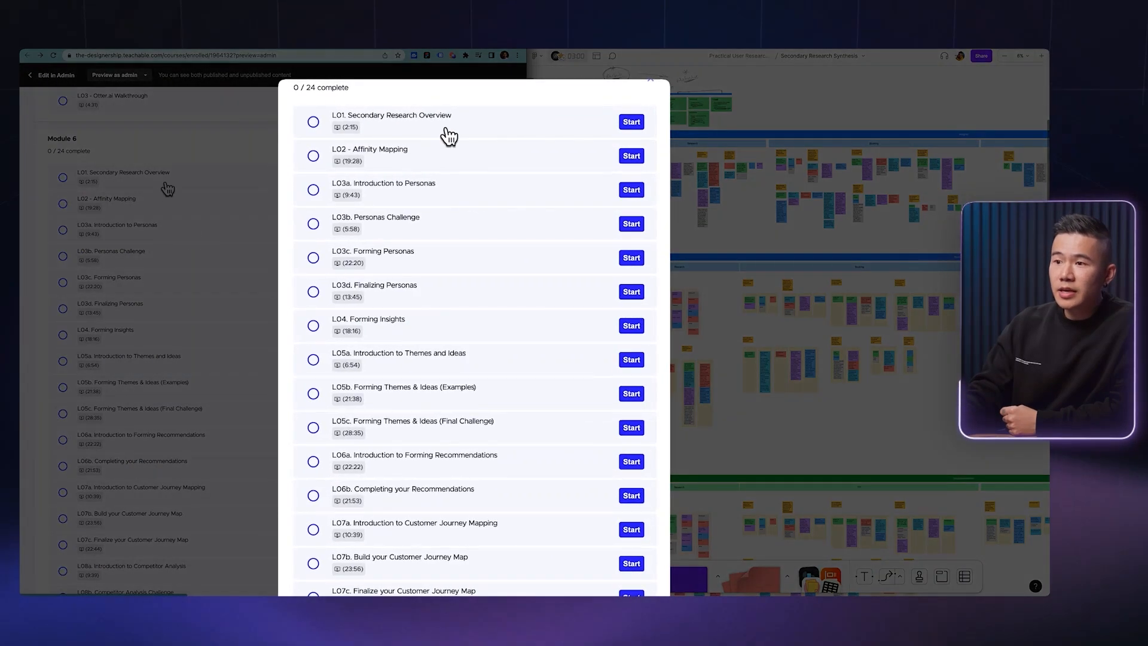
{"action": "mouse_move", "coordinate": [453, 199]}
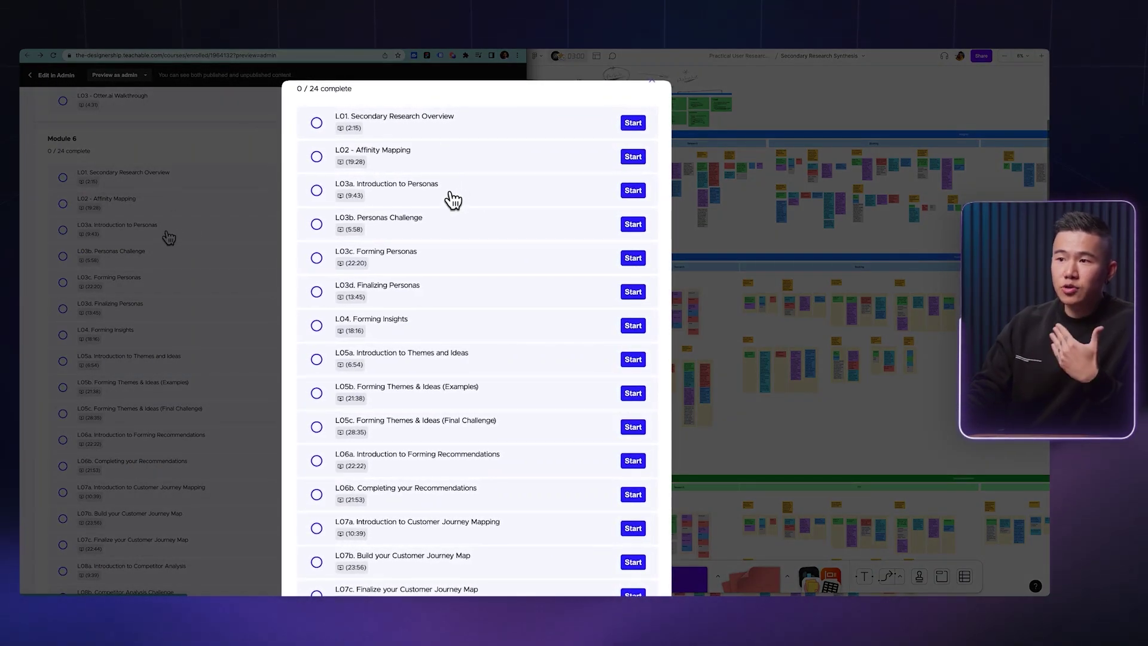
- Scroll Module 6's lessons through competitor analysis, the foundational report and L10a Introduction Prioritisation
{"action": "scroll", "scroll_direction": "down", "scroll_amount": 3}
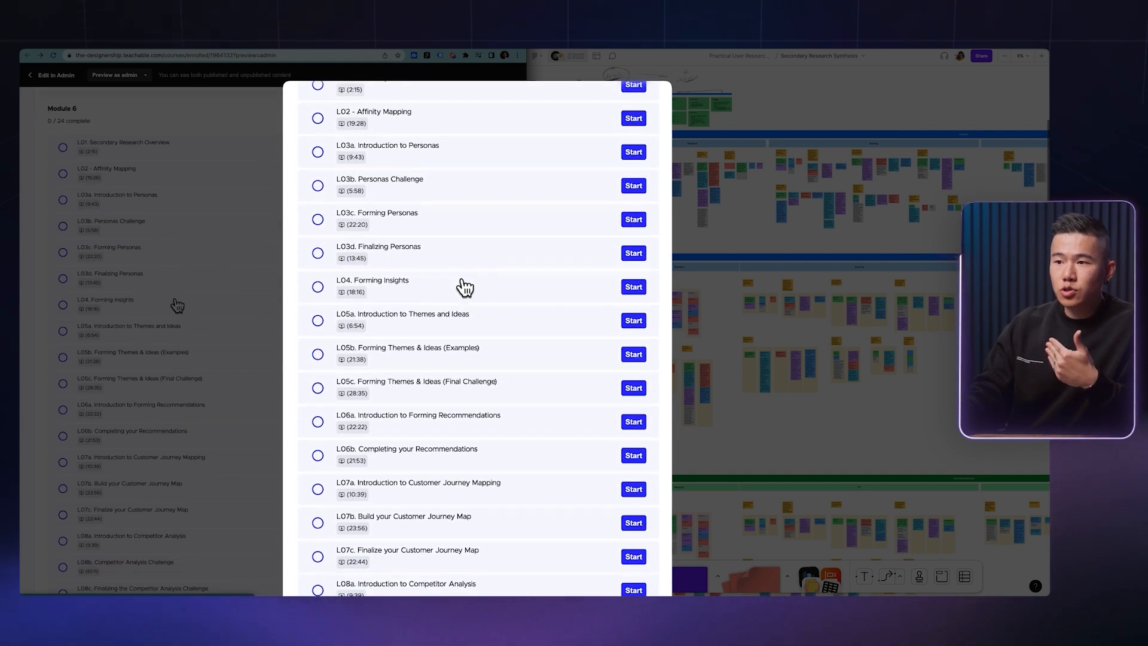
{"action": "scroll", "scroll_direction": "down", "scroll_amount": 3}
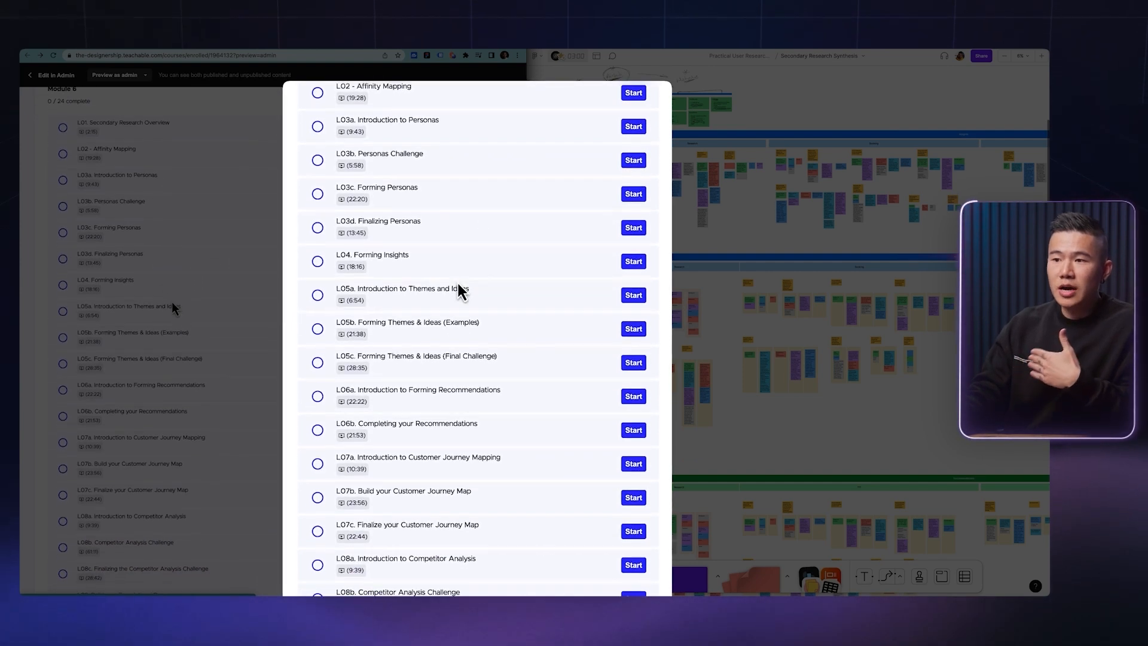
{"action": "scroll", "scroll_direction": "down", "scroll_amount": 3}
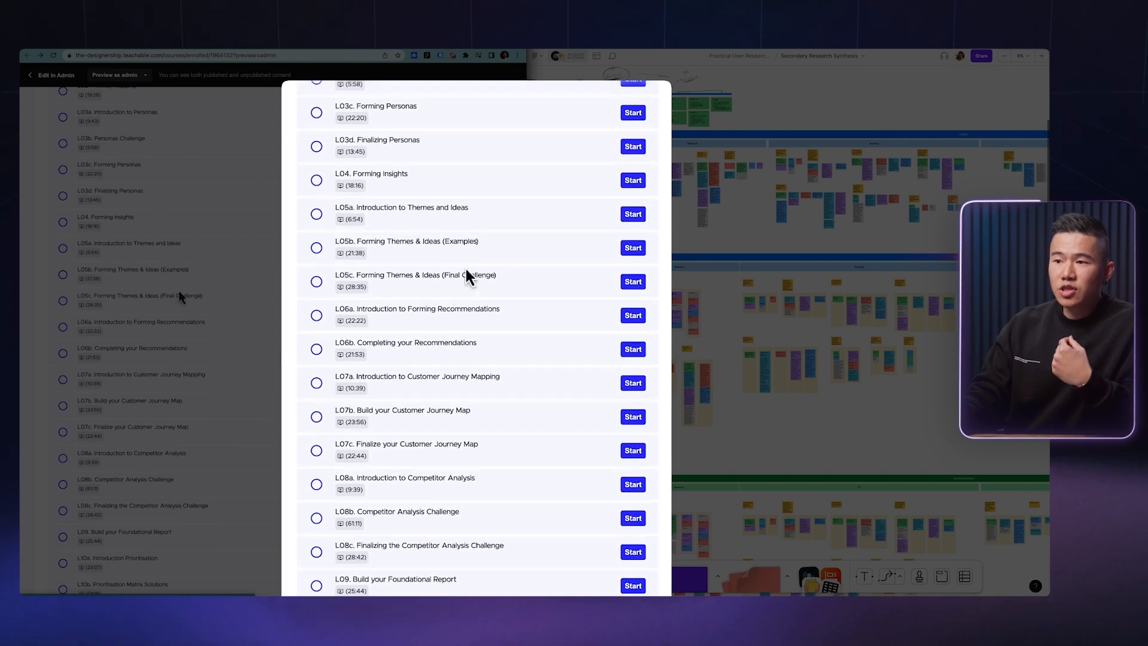
{"action": "mouse_move", "coordinate": [497, 328]}
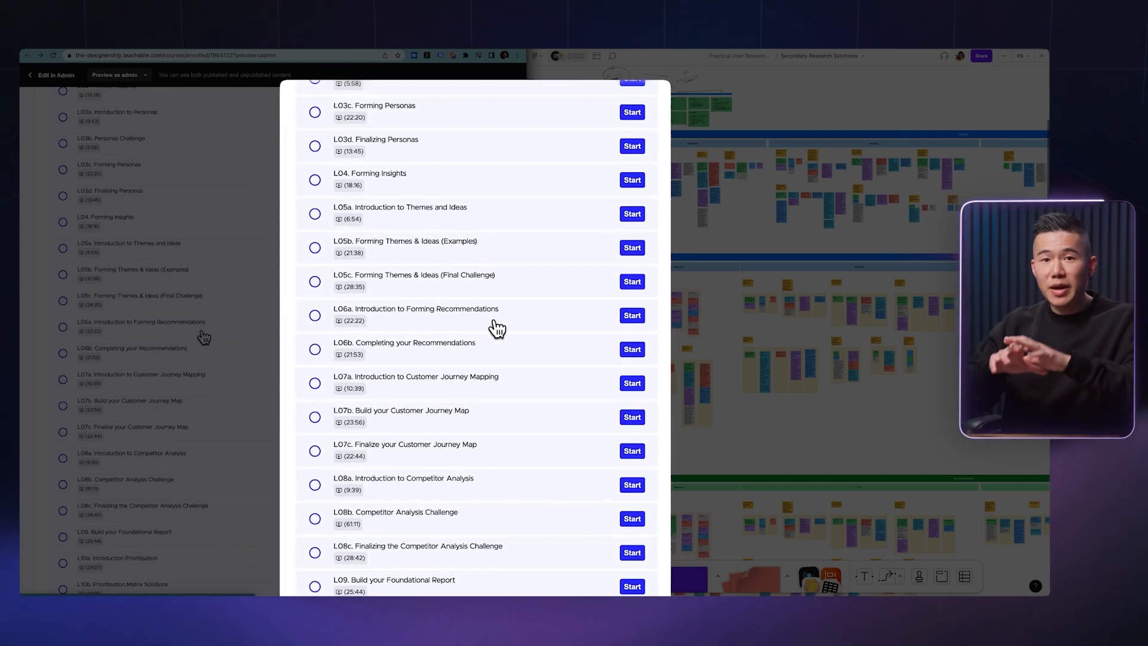
{"action": "scroll", "scroll_direction": "down", "scroll_amount": 3}
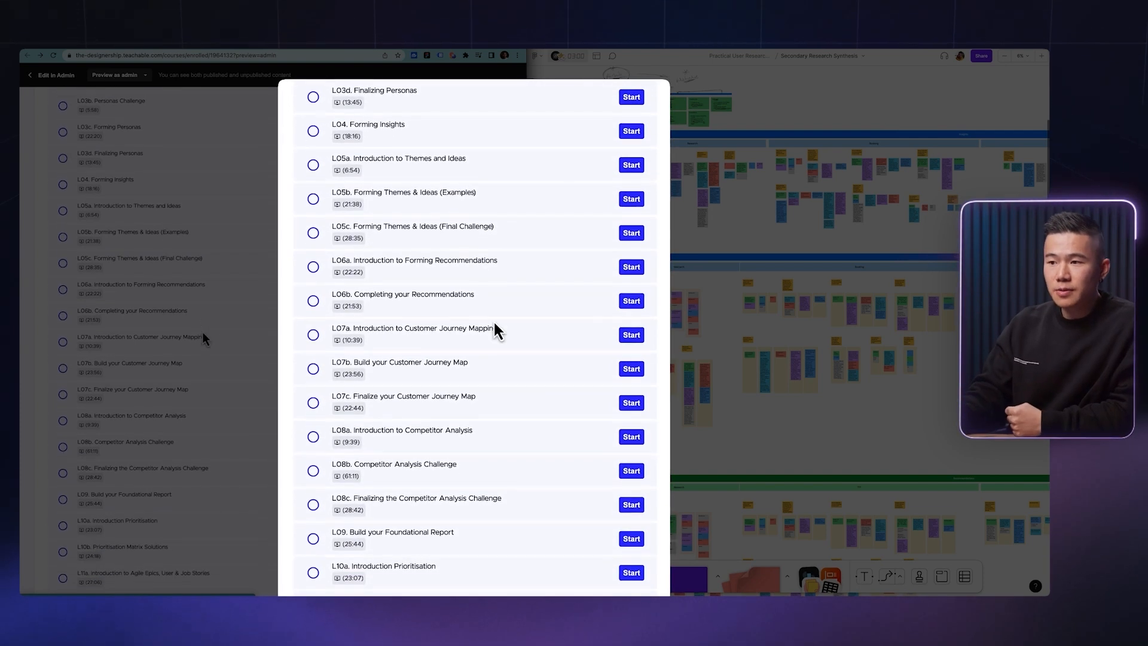
{"action": "mouse_move", "coordinate": [490, 346]}
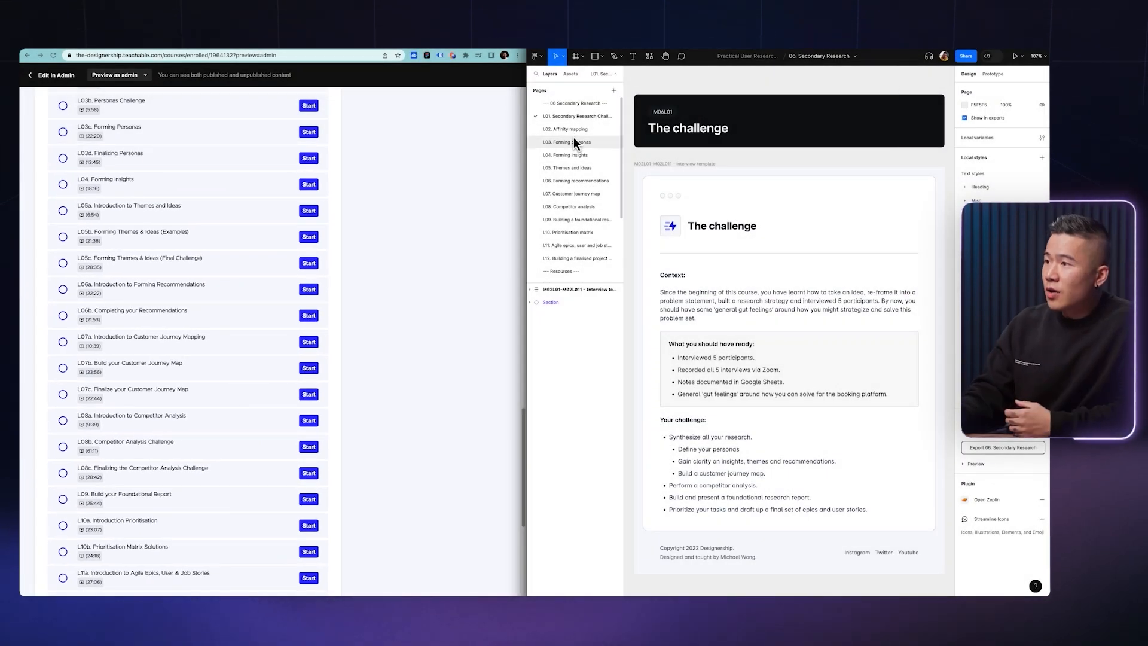
- View the L07 Customer journey map page, then the L08 Competitor analysis of Airbnb, Booking.com and Expedia
{"action": "left_click", "coordinate": [571, 194]}
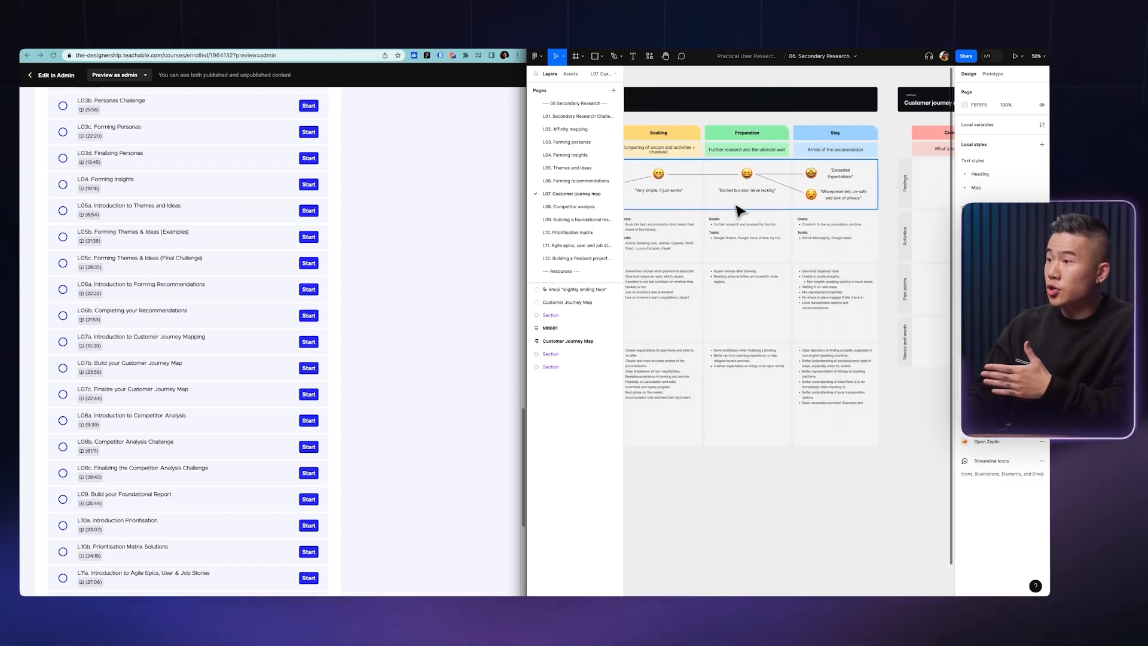
{"action": "left_click", "coordinate": [569, 206]}
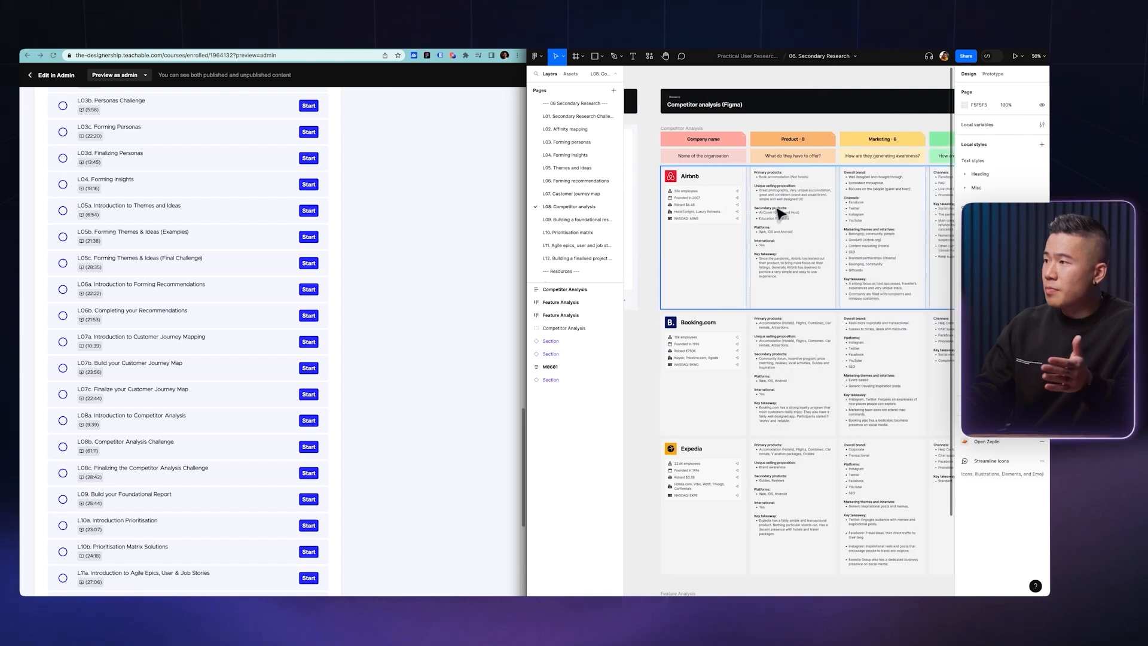